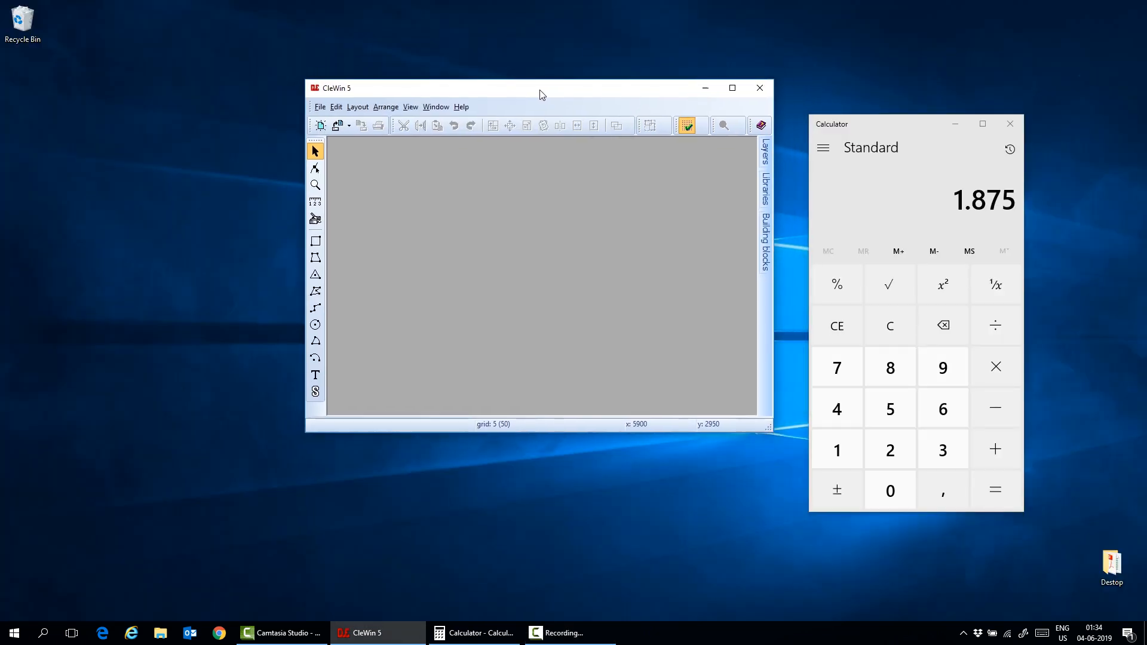
# Step: Maximize CleWin, start a new layout and choose the Insert circles tool
pyautogui.click(731, 87)
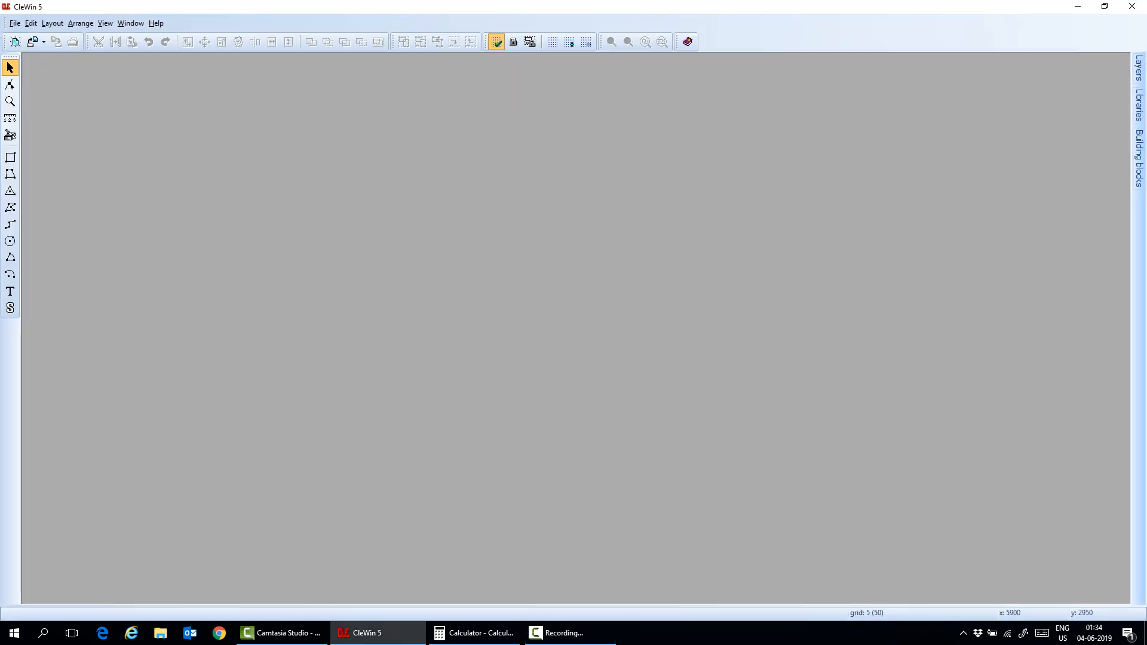
pyautogui.click(14, 42)
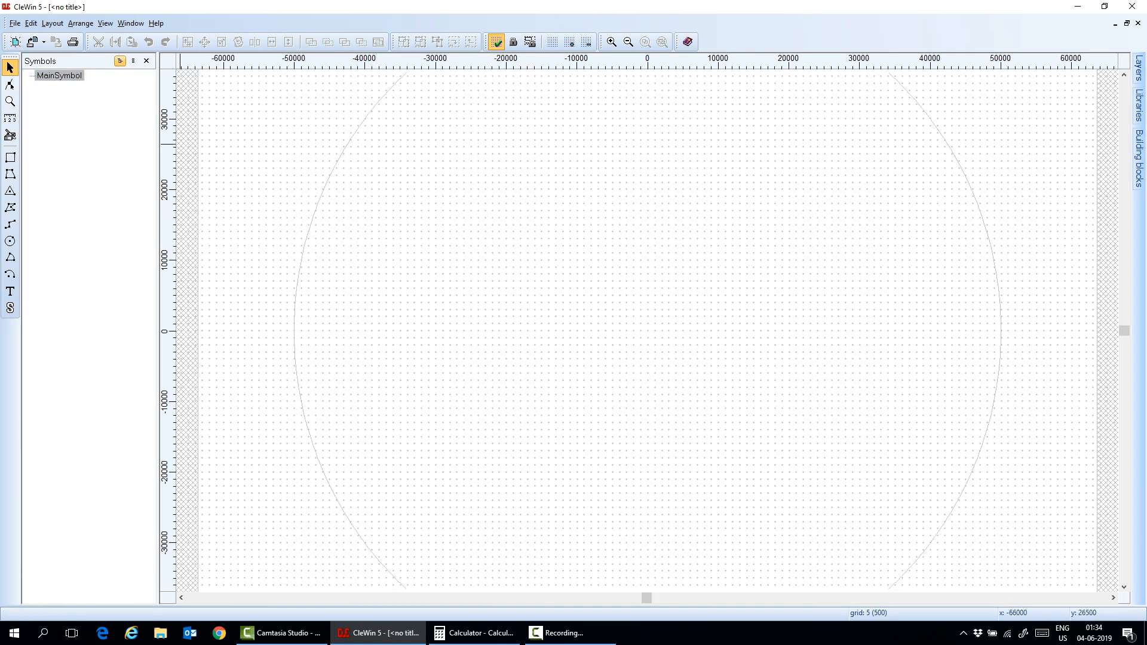
pyautogui.click(51, 23)
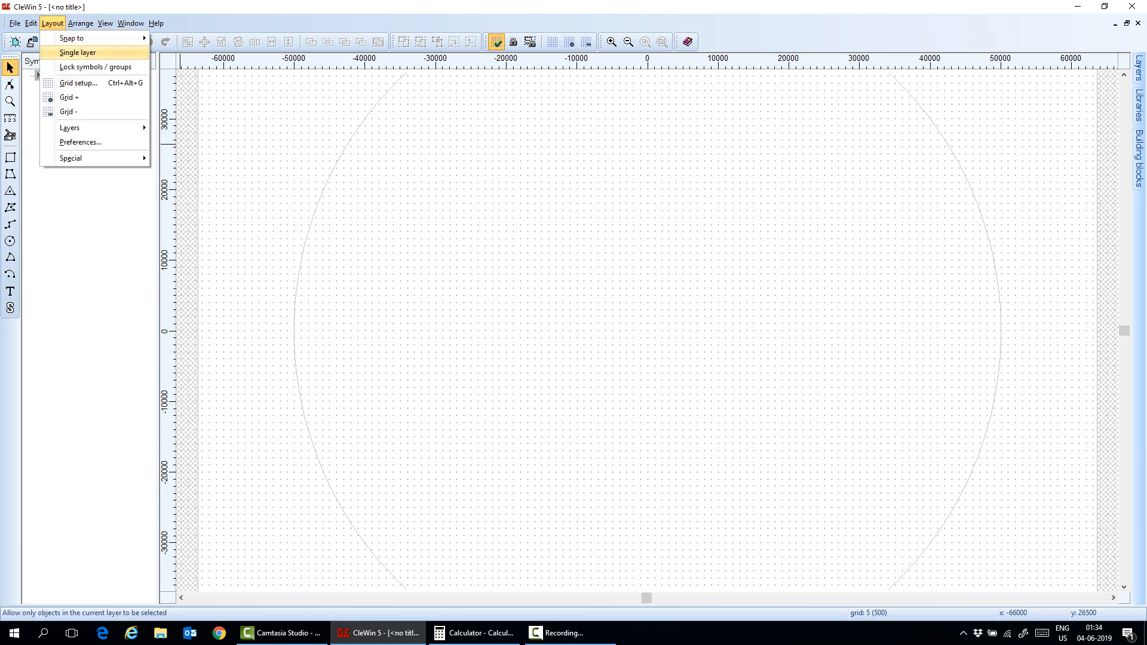
pyautogui.click(78, 82)
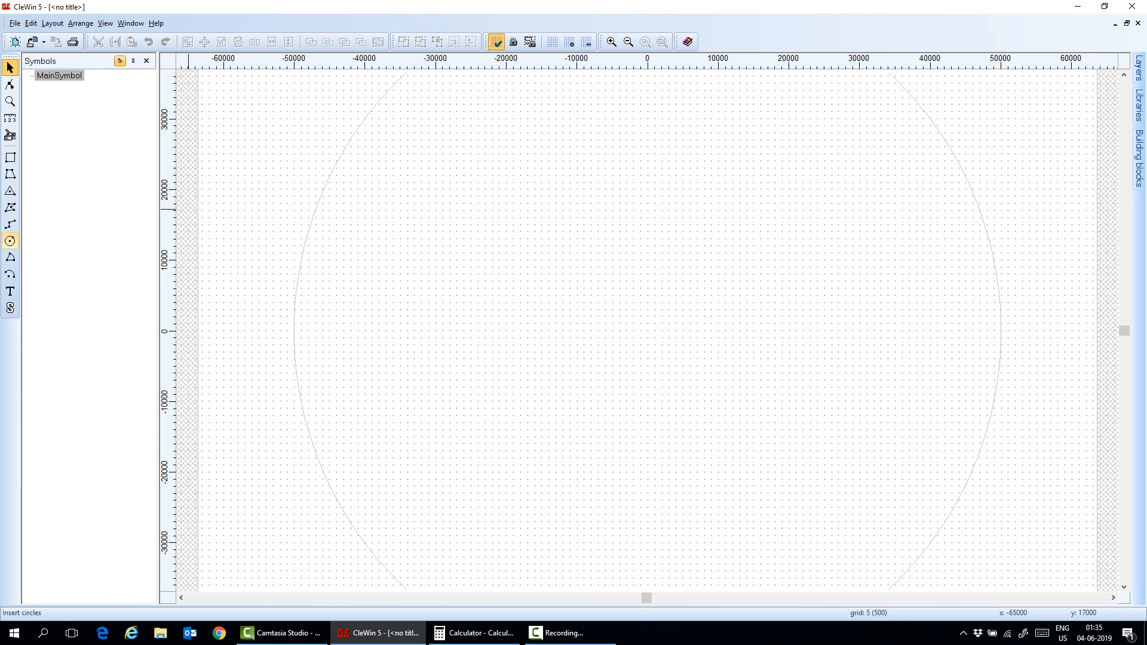
pyautogui.moveTo(10, 240)
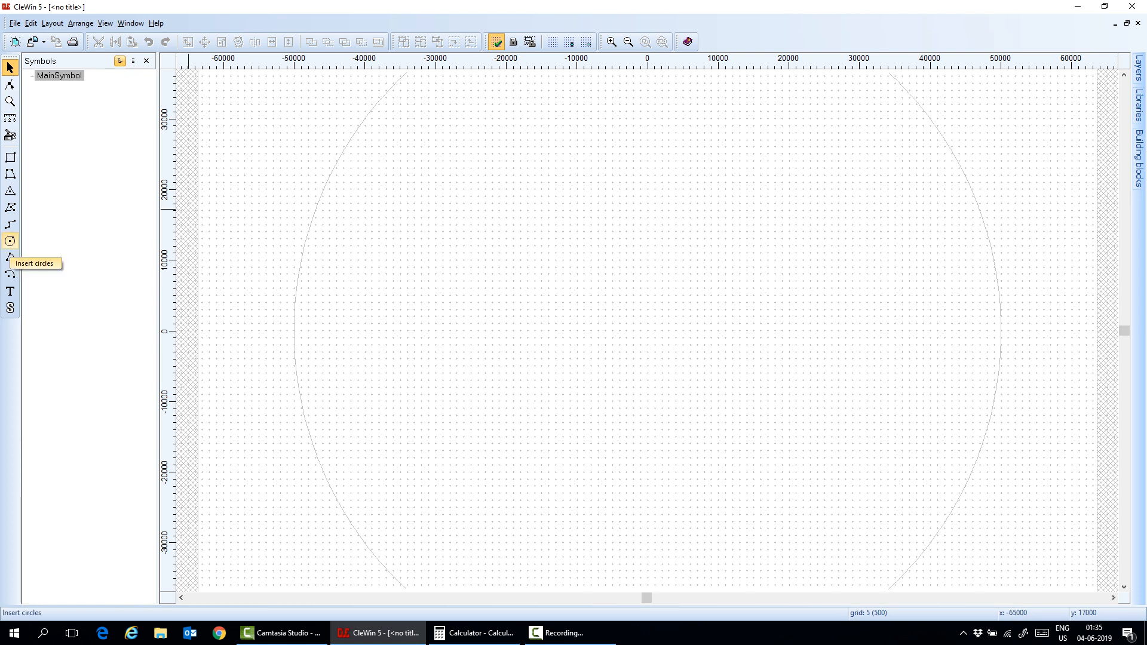
# Step: Draw a circle and set its properties to radius 60, centre 0,0
pyautogui.click(10, 240)
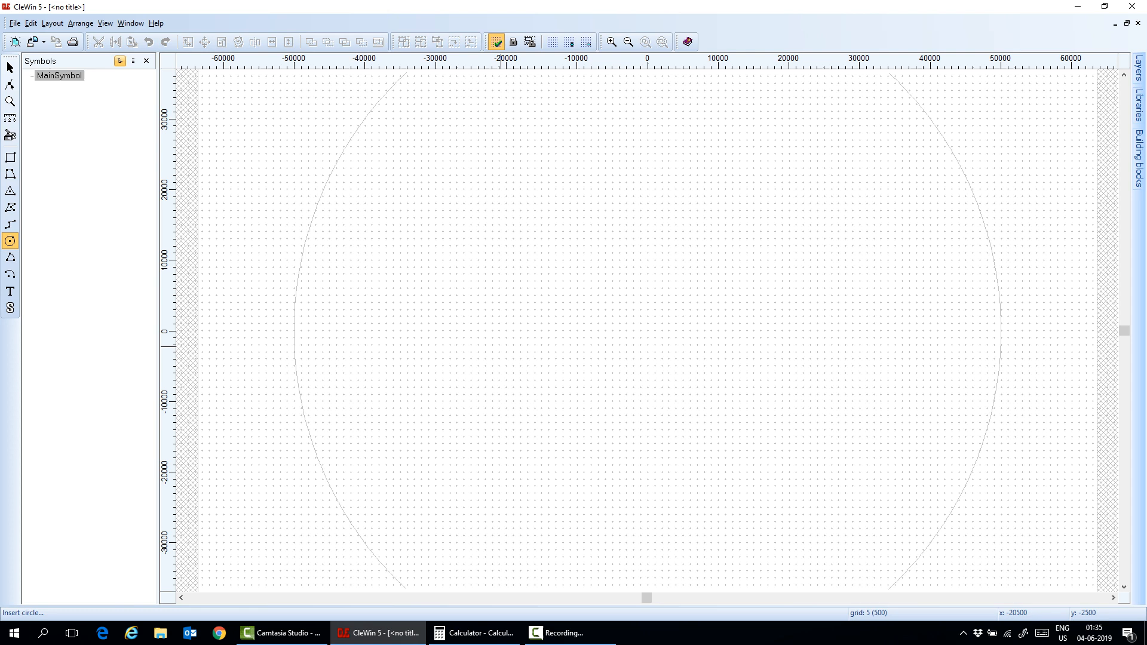
pyautogui.moveTo(532, 325)
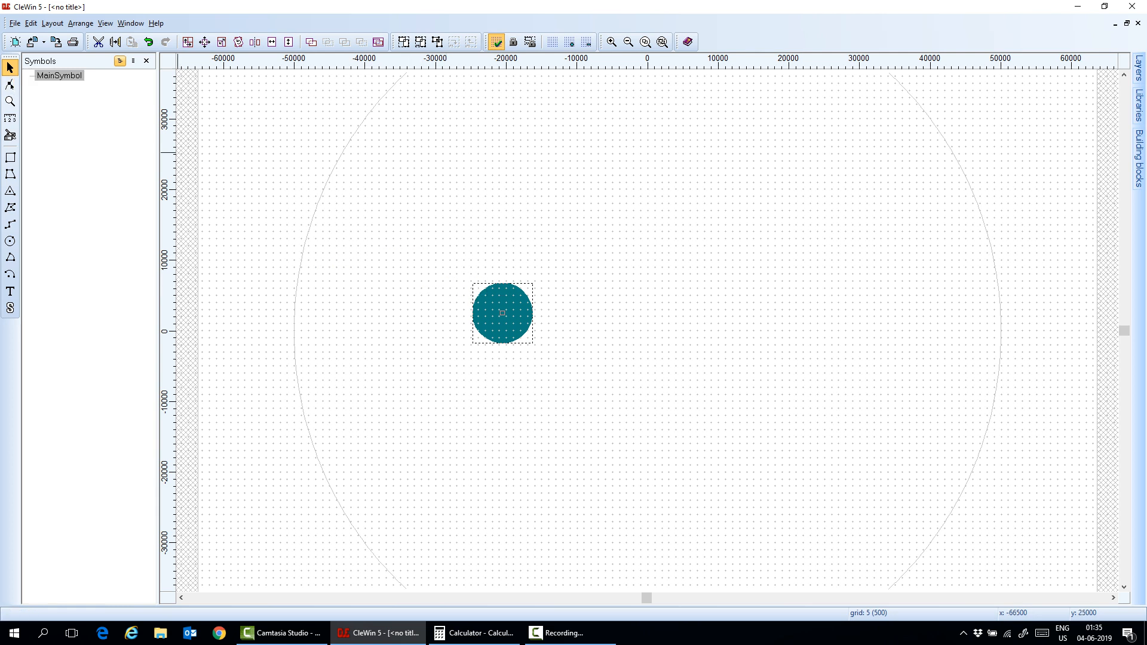
pyautogui.moveTo(502, 312)
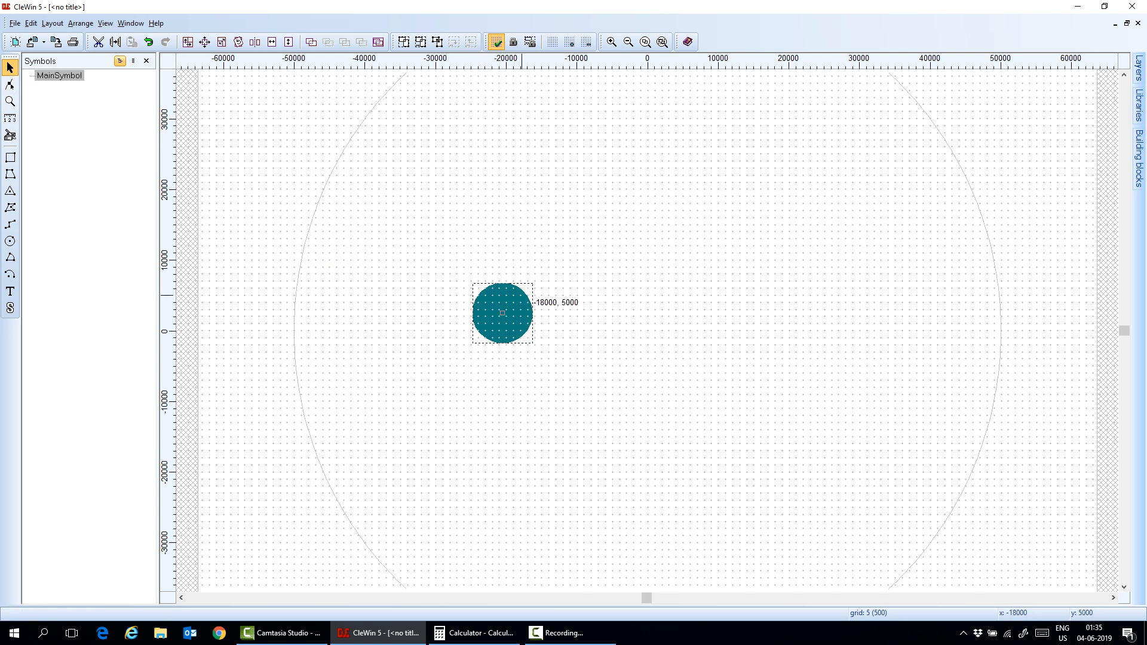
pyautogui.doubleClick(502, 312)
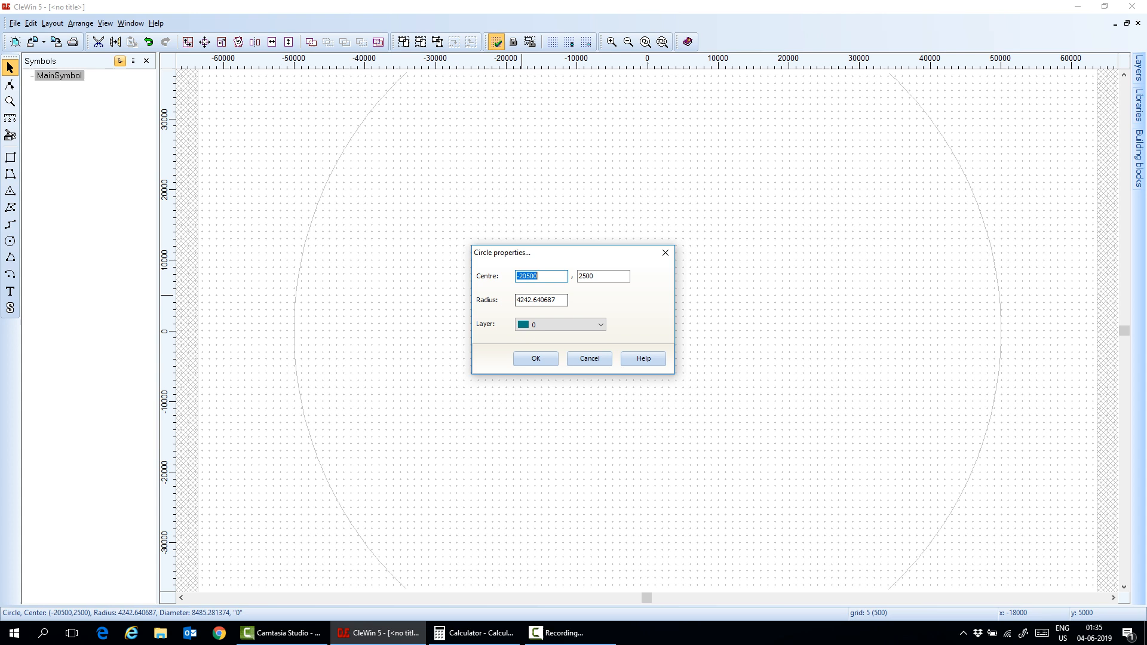
pyautogui.click(540, 300)
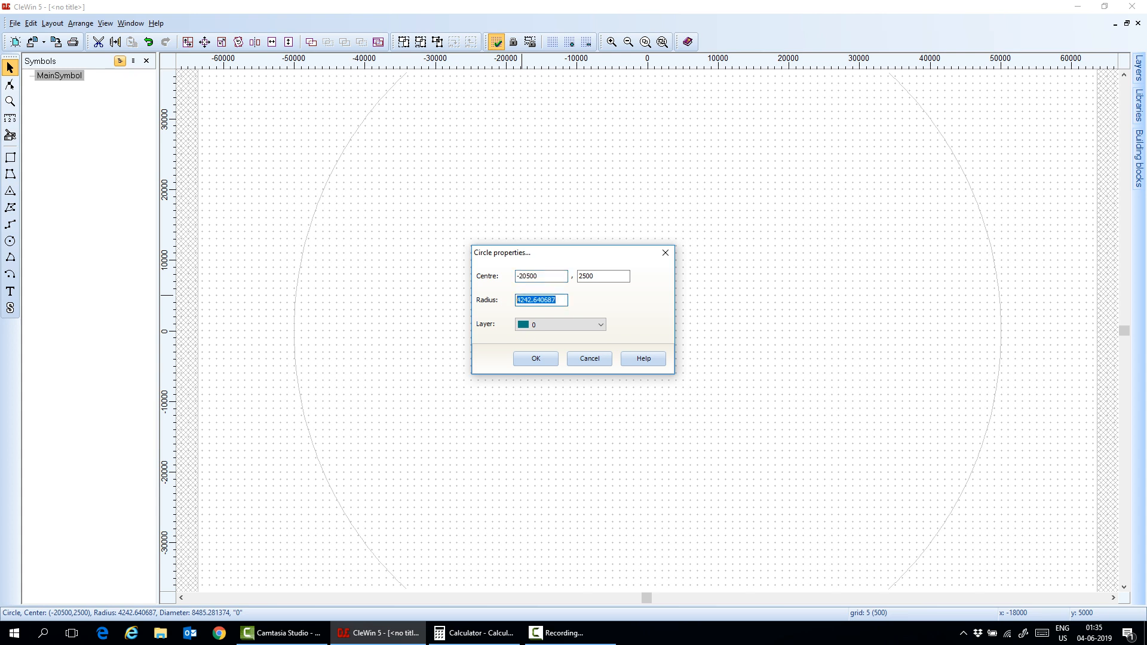
pyautogui.write('60')
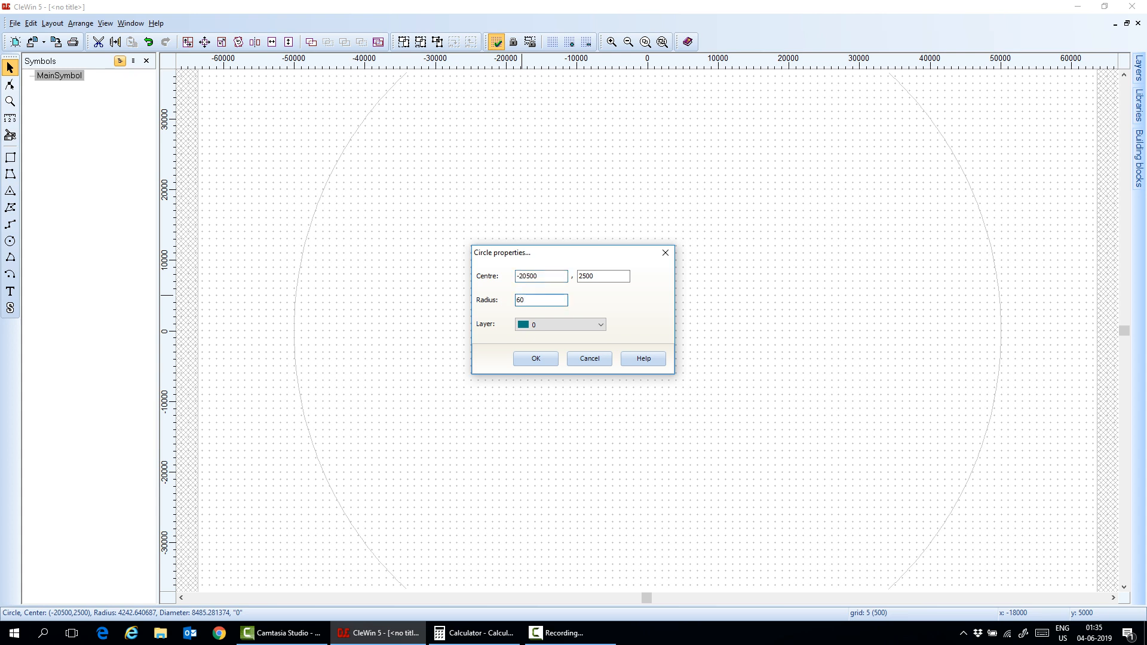
pyautogui.write('0')
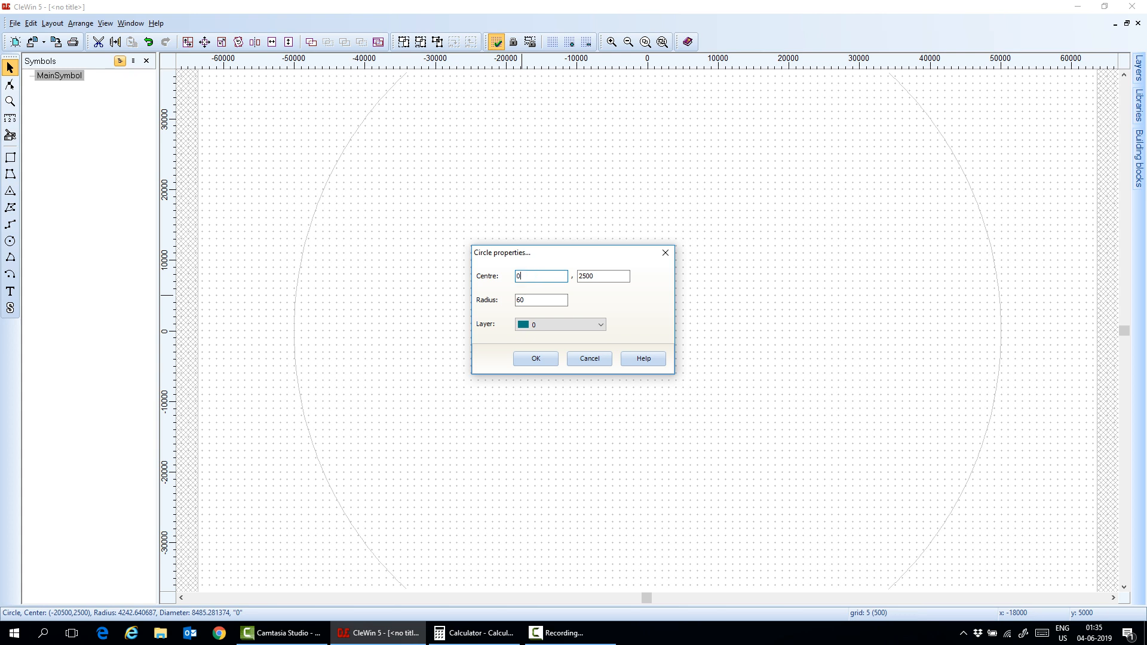
pyautogui.write('0')
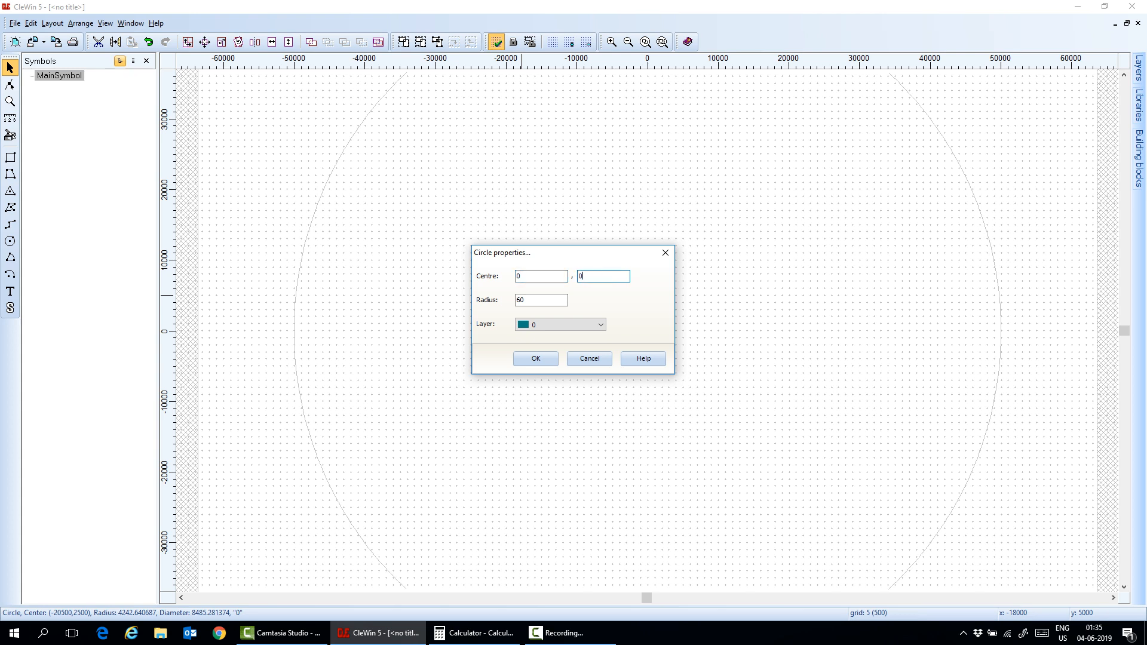
pyautogui.click(535, 358)
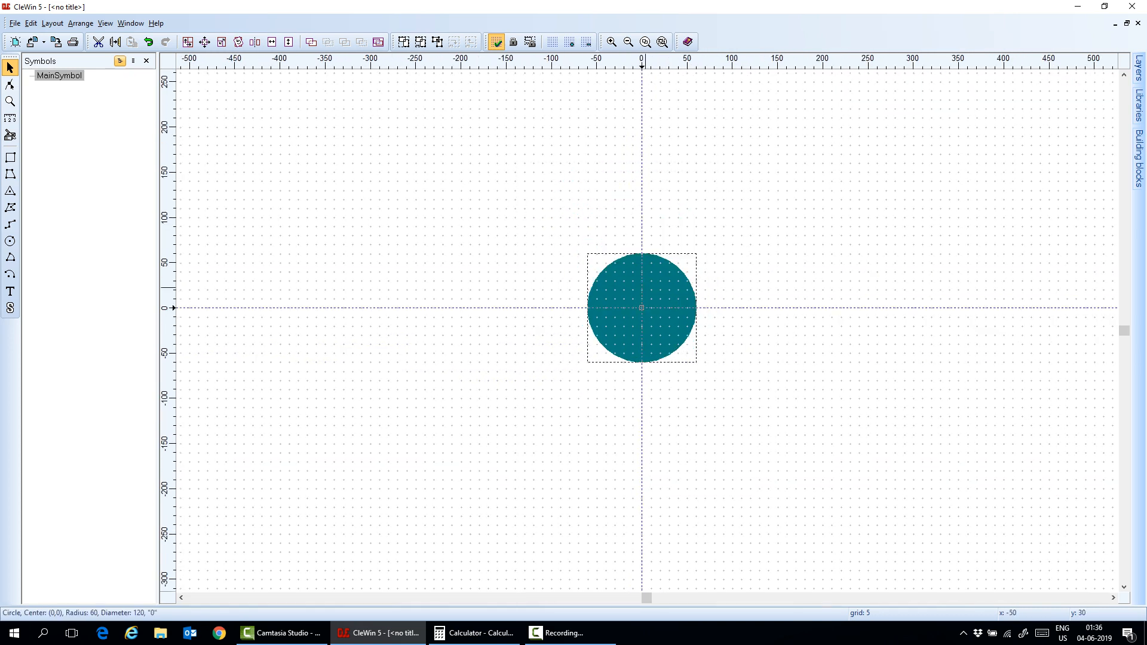
# Step: Grow a copy of the circle by 100 keeping the original to form a ring, then begin a new symbol
pyautogui.rightClick(642, 307)
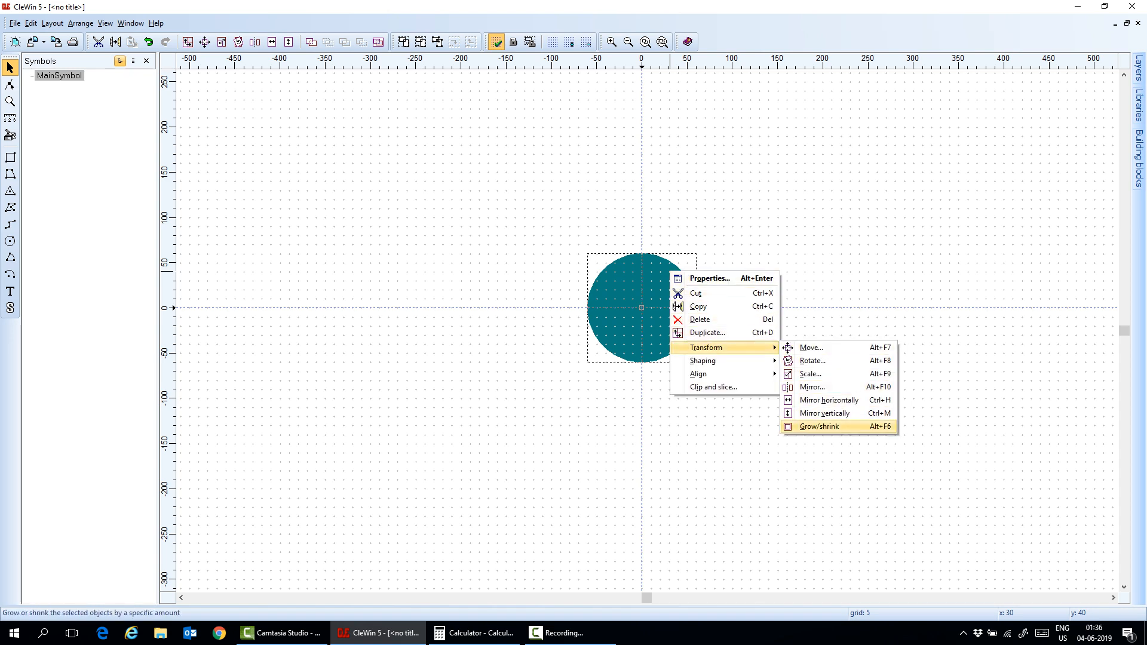
pyautogui.click(817, 425)
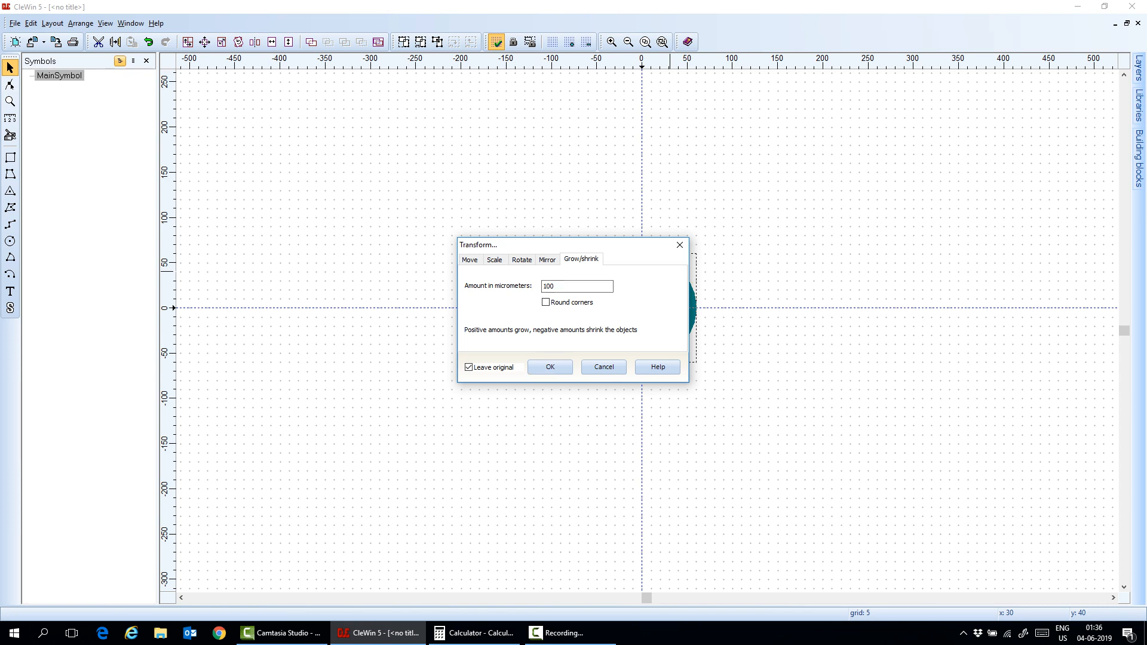
pyautogui.click(549, 367)
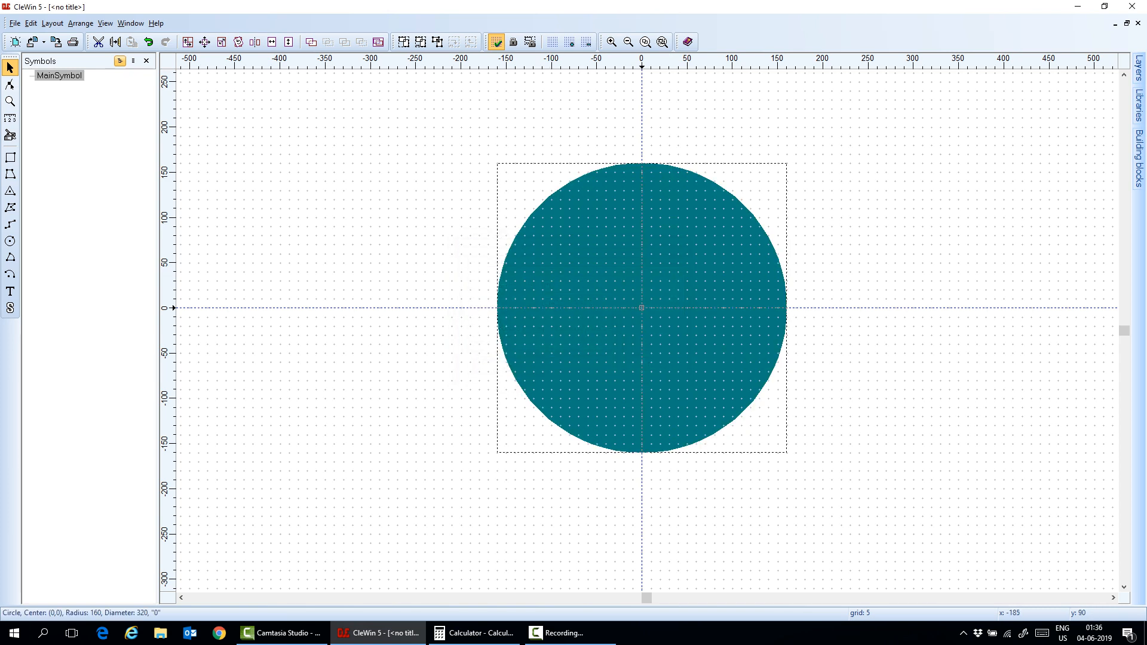
pyautogui.click(661, 204)
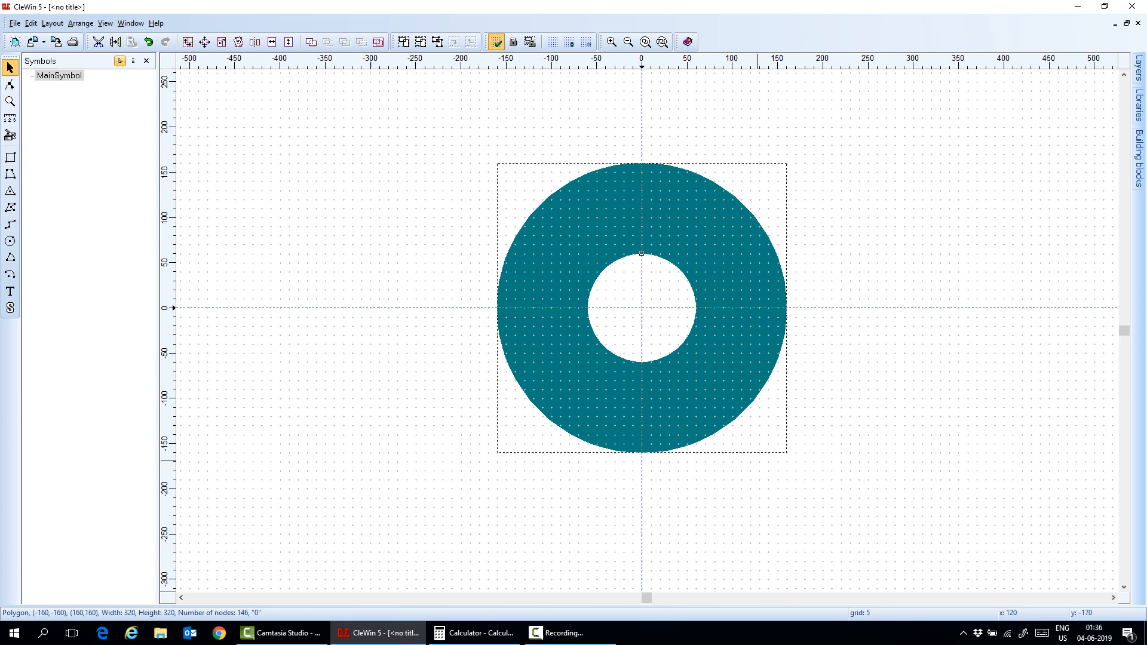
pyautogui.click(80, 23)
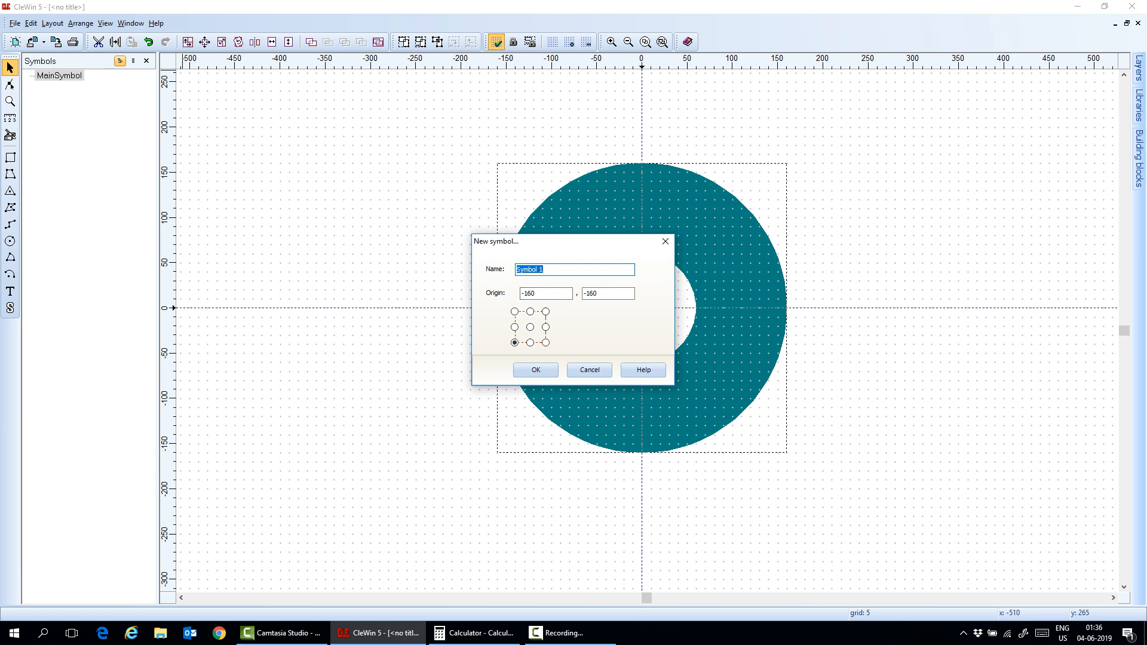
# Step: Create a symbol named Annular from the ring
pyautogui.write('Annular')
pyautogui.click(545, 293)
pyautogui.write('0')
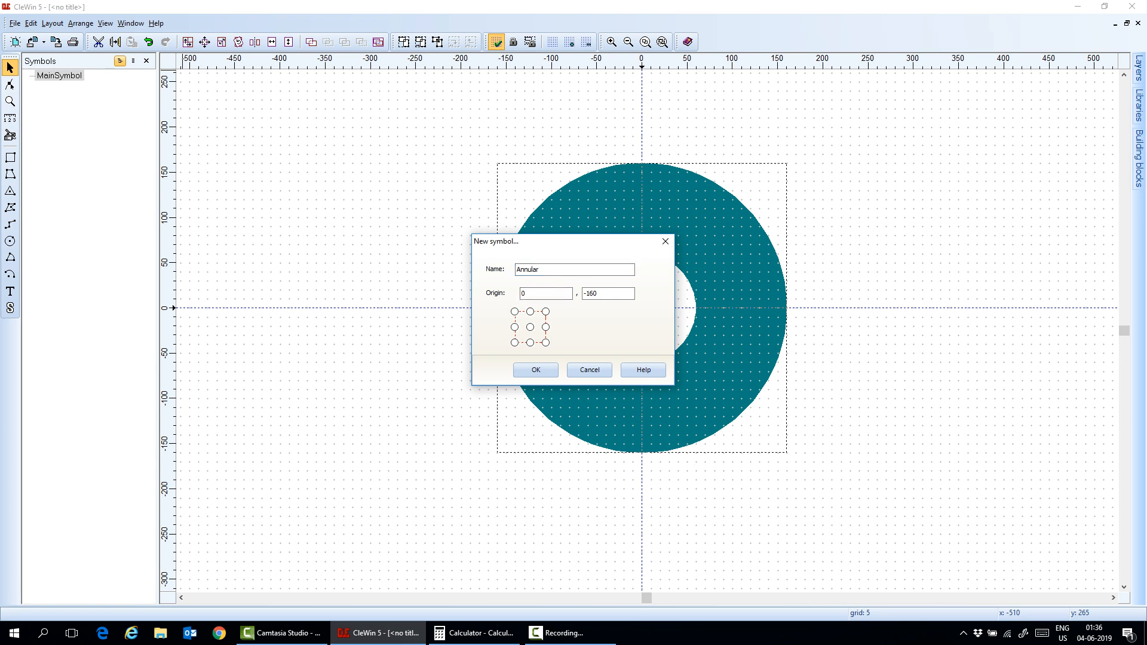
pyautogui.click(535, 369)
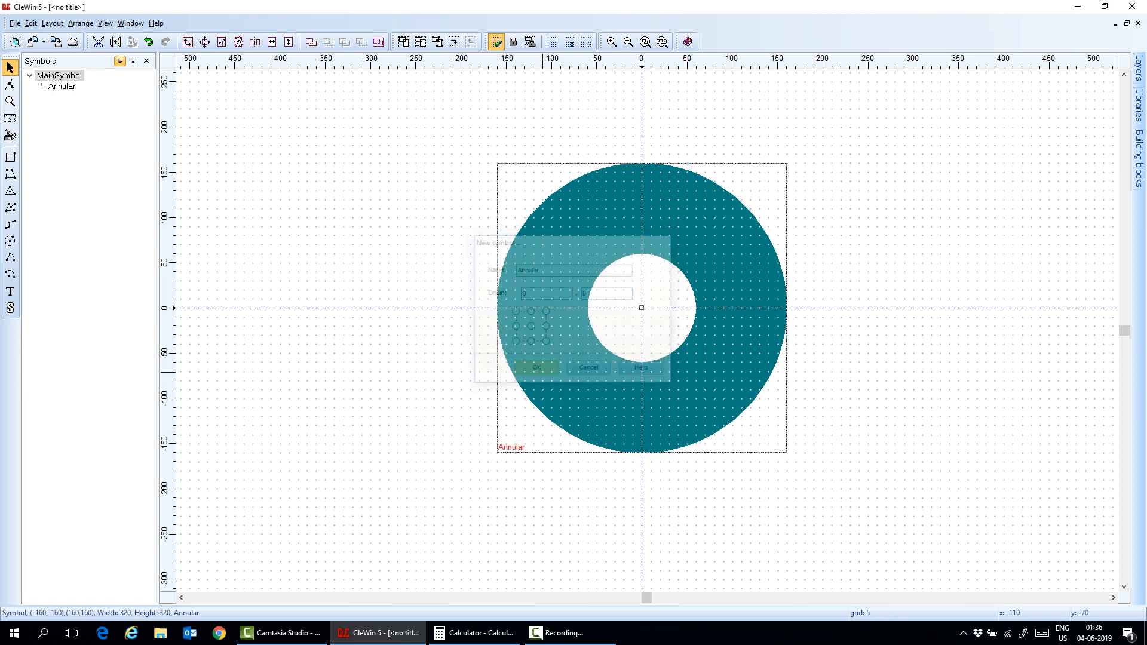
pyautogui.click(534, 365)
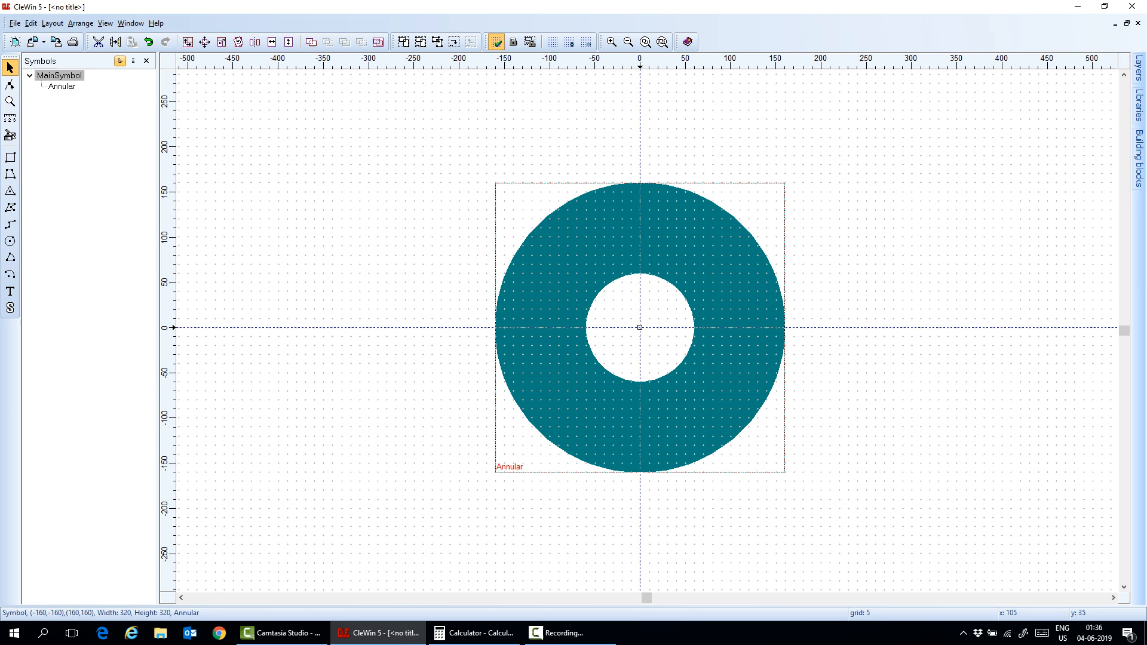
pyautogui.moveTo(742, 291)
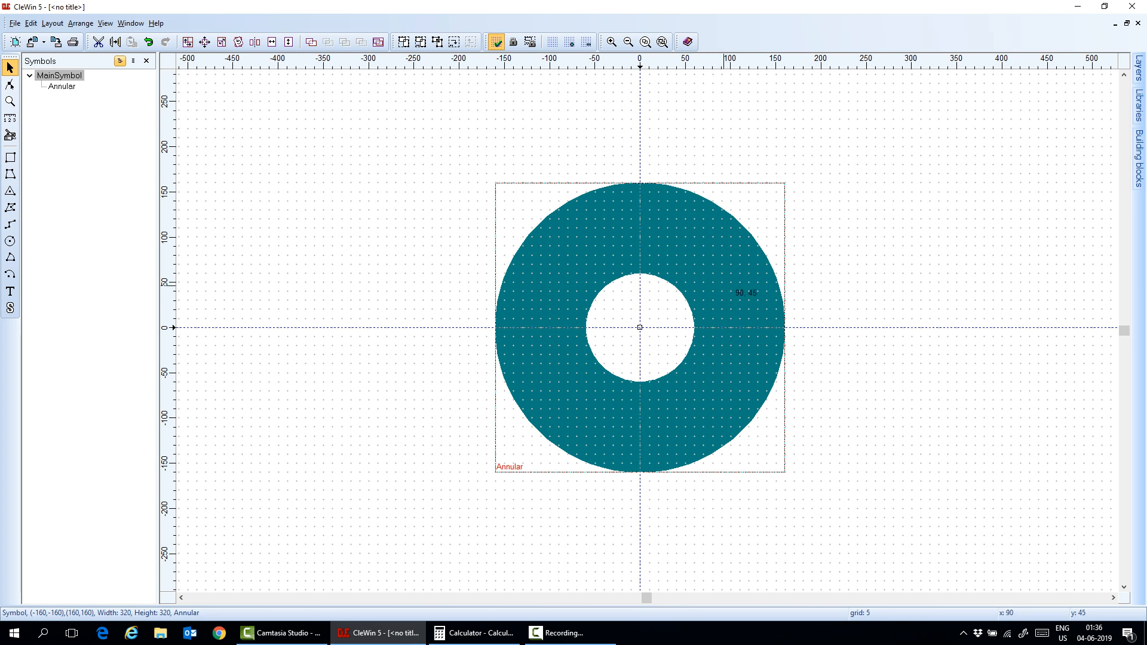
# Step: Duplicate Annular into a 5-row by 7-column symbol array spaced 625 apart
pyautogui.rightClick(724, 327)
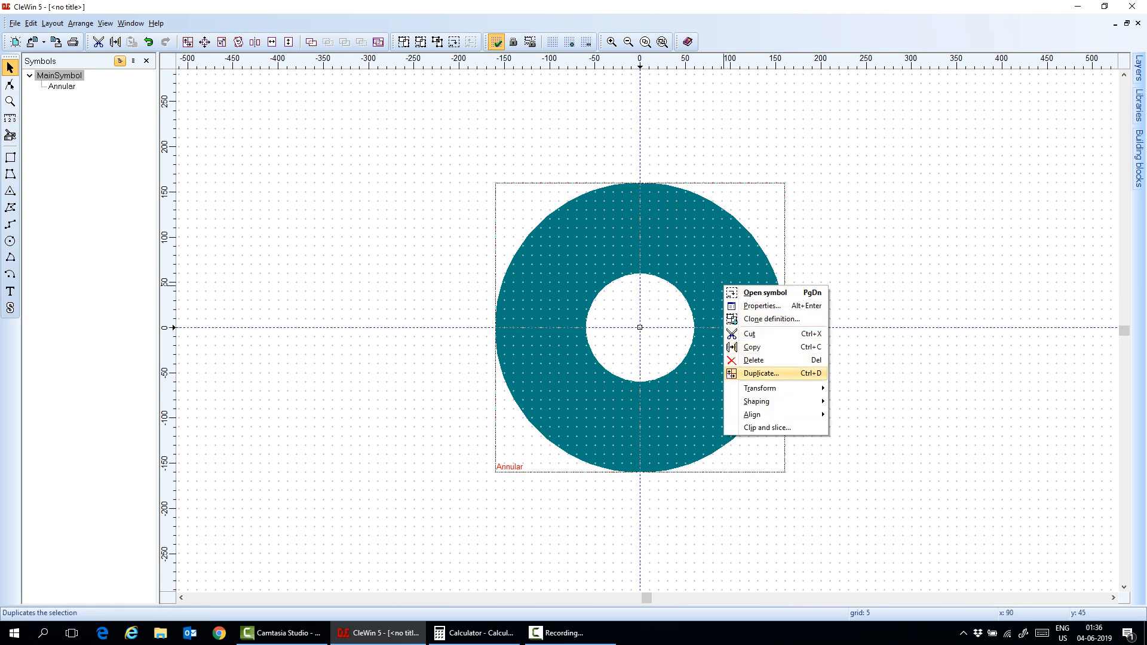
pyautogui.click(760, 372)
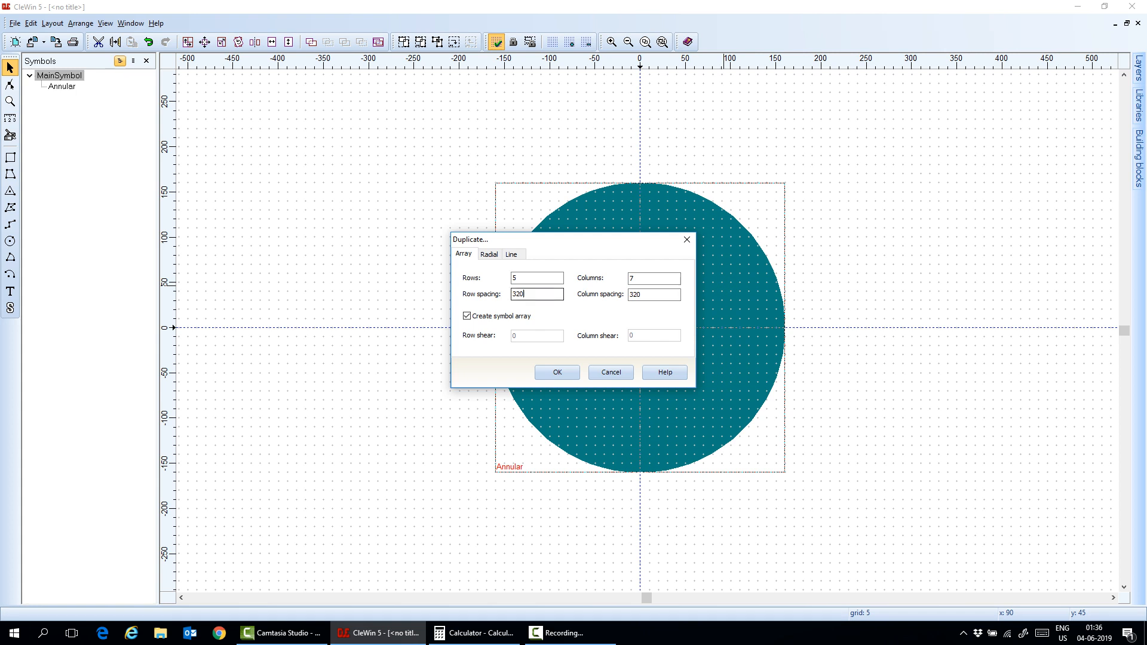
pyautogui.write('625')
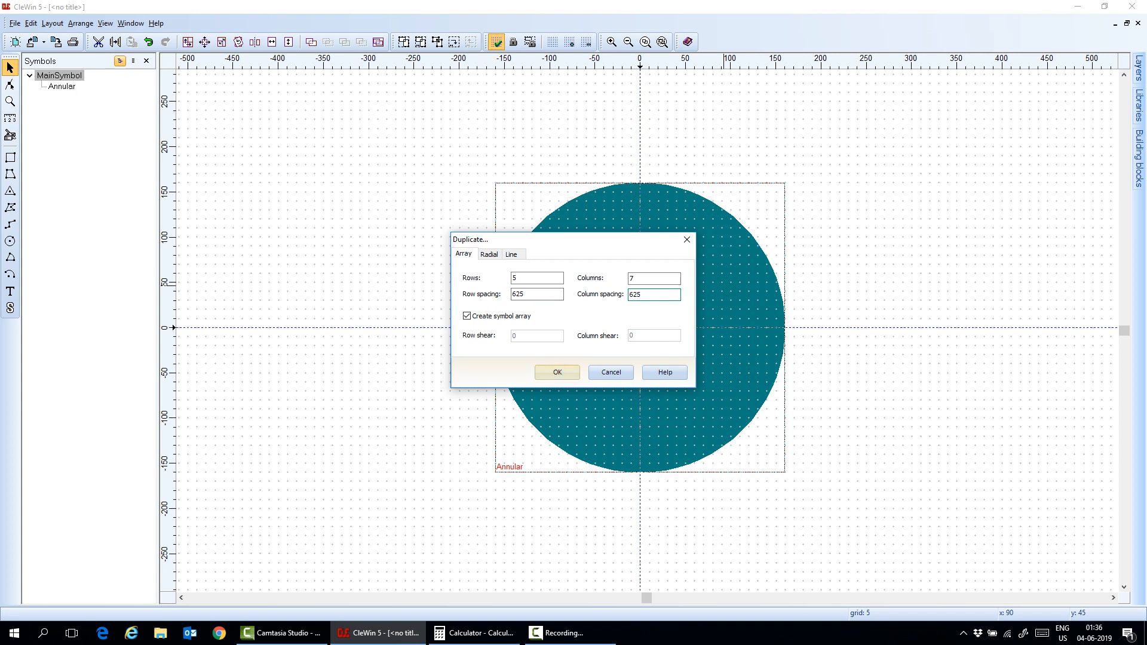
pyautogui.click(555, 371)
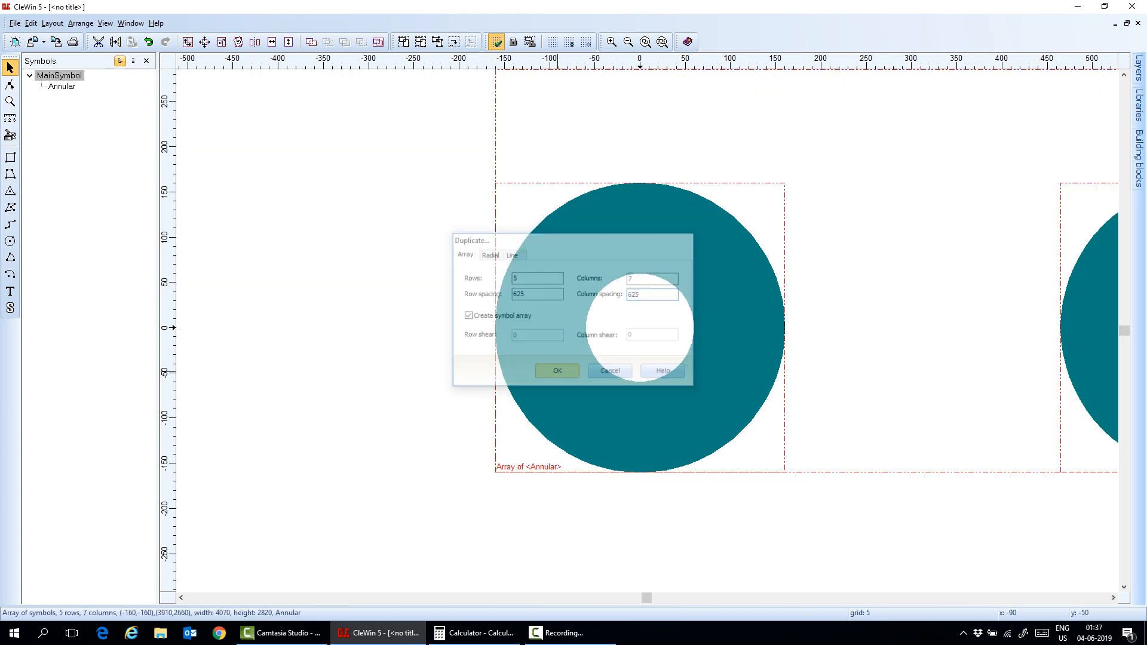
pyautogui.click(556, 370)
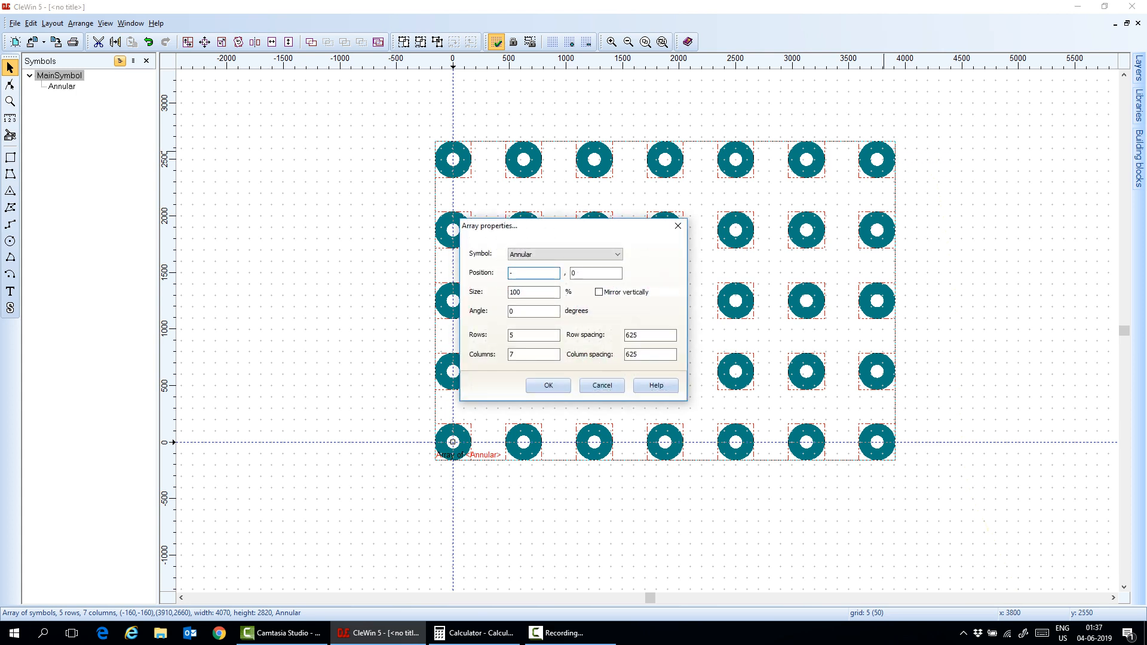
# Step: Set the array to 7 rows by 5 columns positioned at -1250, -1875 so it centres on the origin
pyautogui.write('-1250')
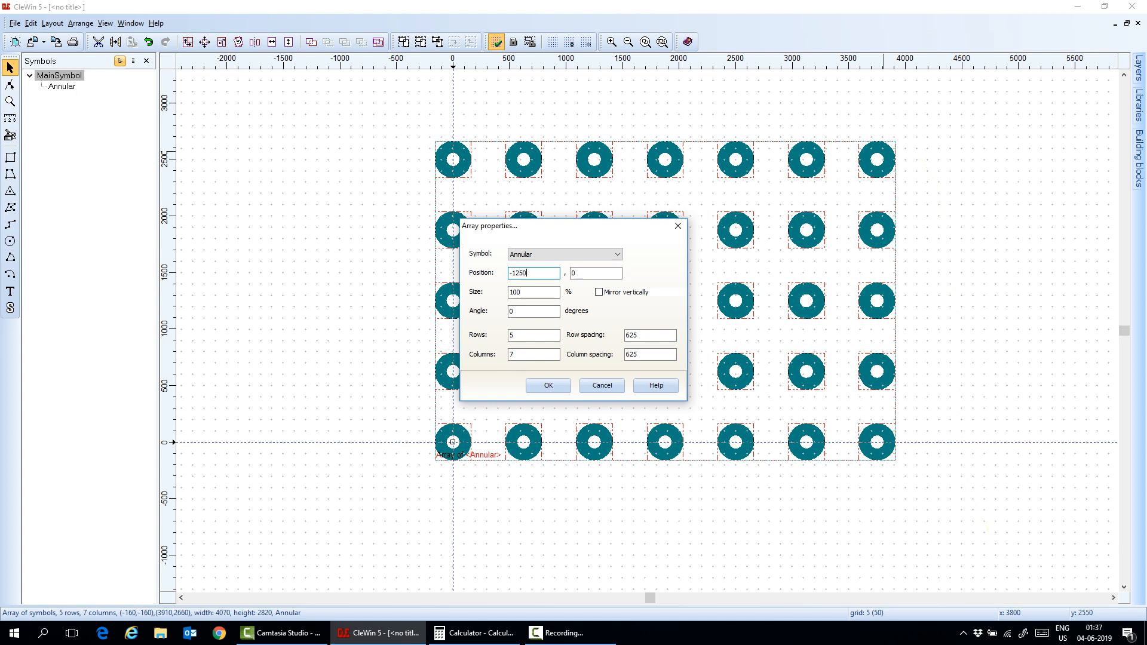
pyautogui.click(546, 385)
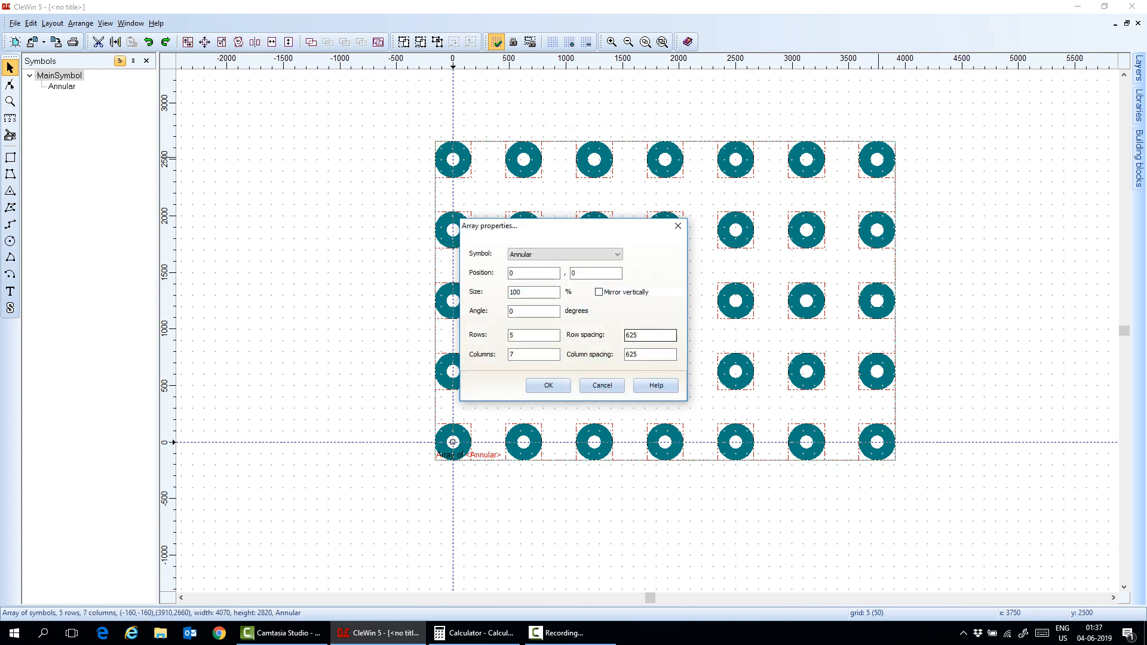
pyautogui.click(533, 335)
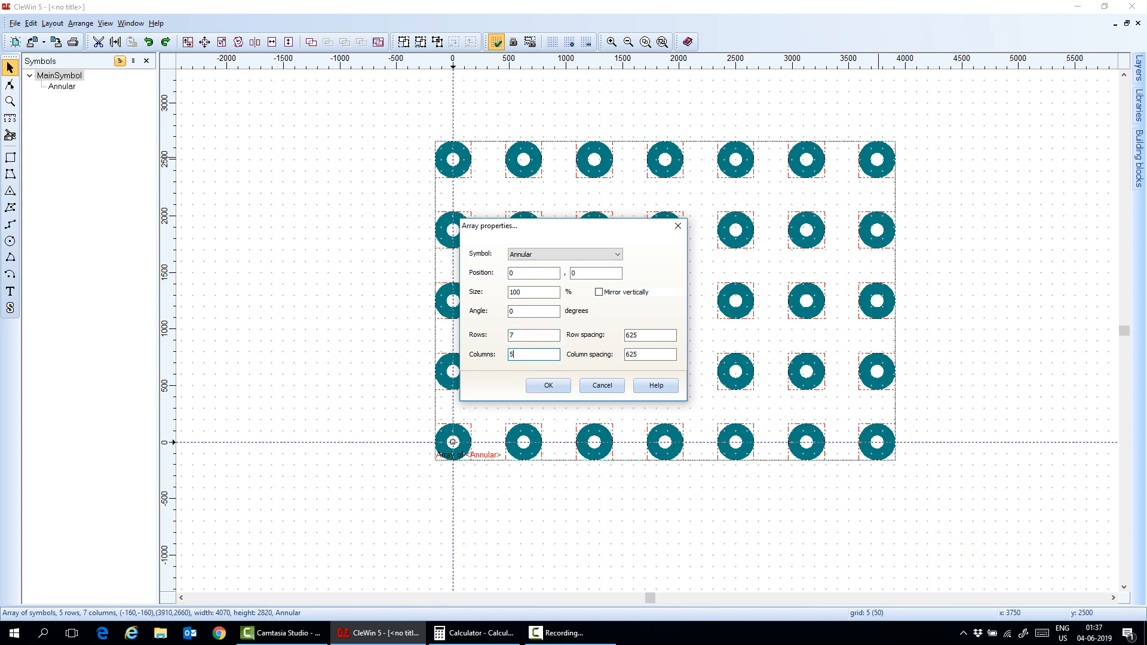
pyautogui.click(547, 384)
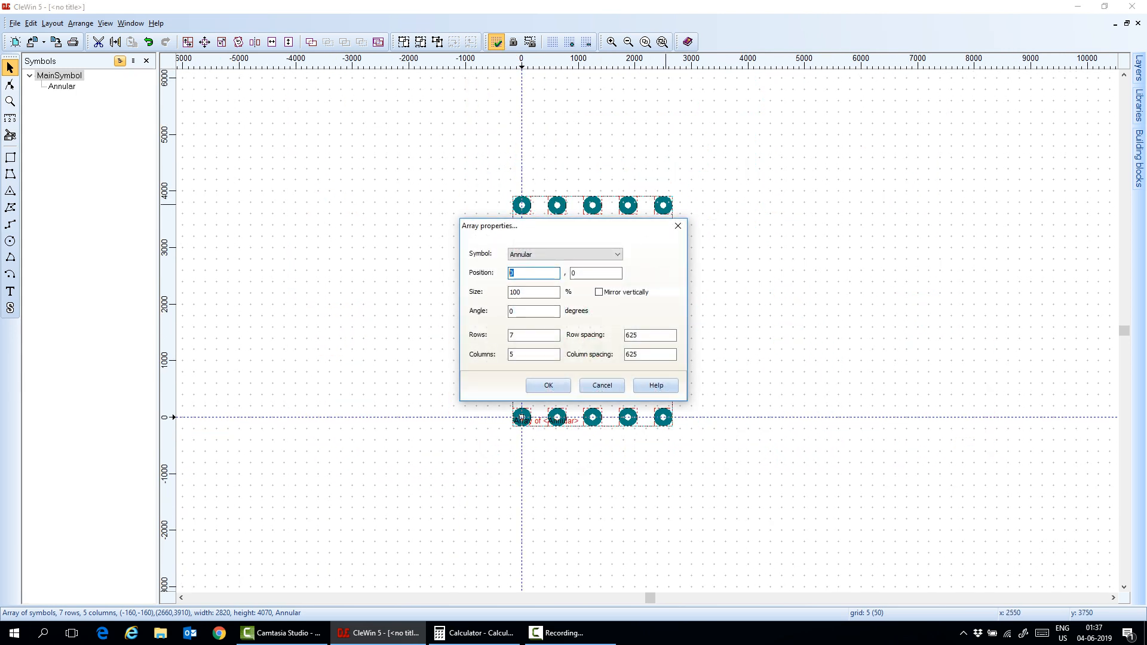
pyautogui.write('-125')
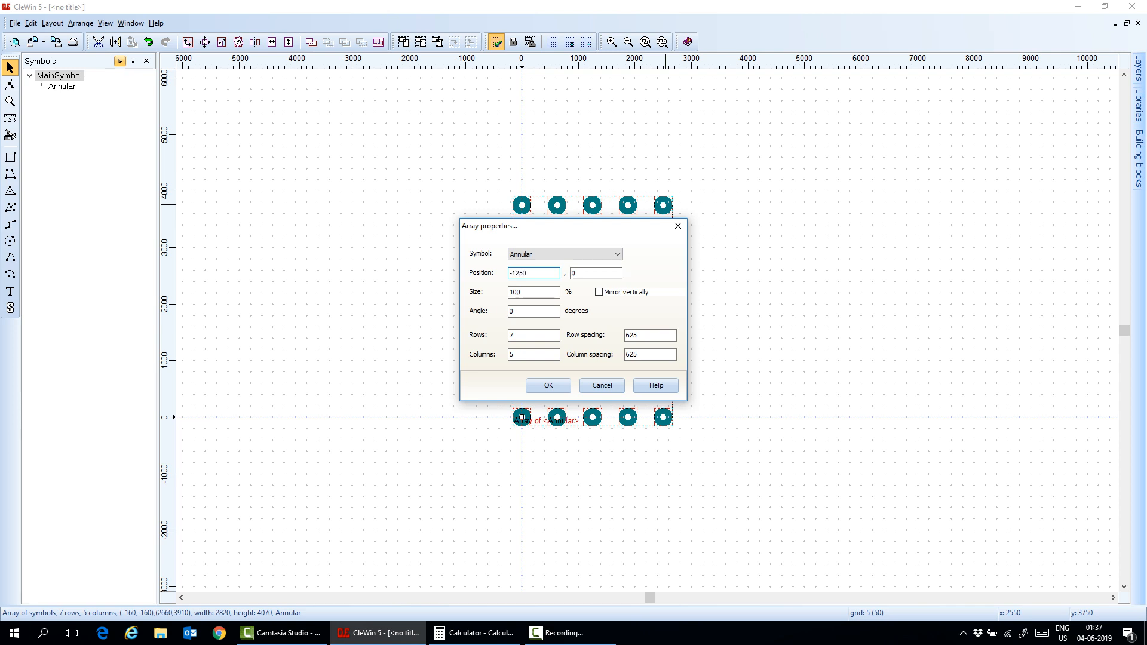
pyautogui.write('-1875')
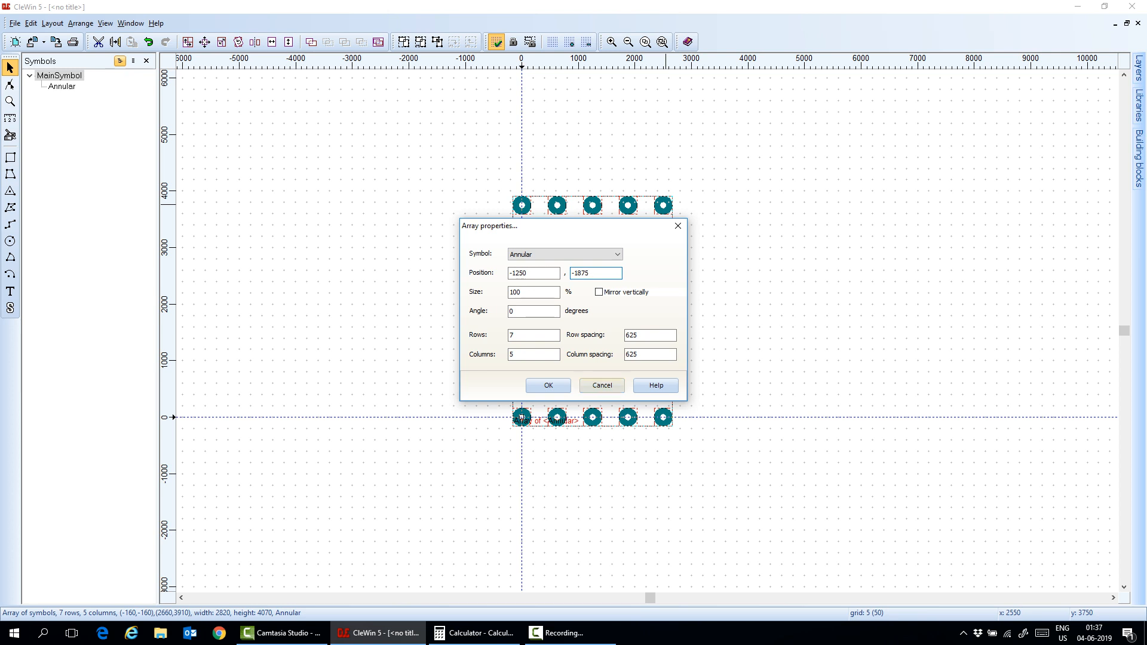
pyautogui.click(547, 386)
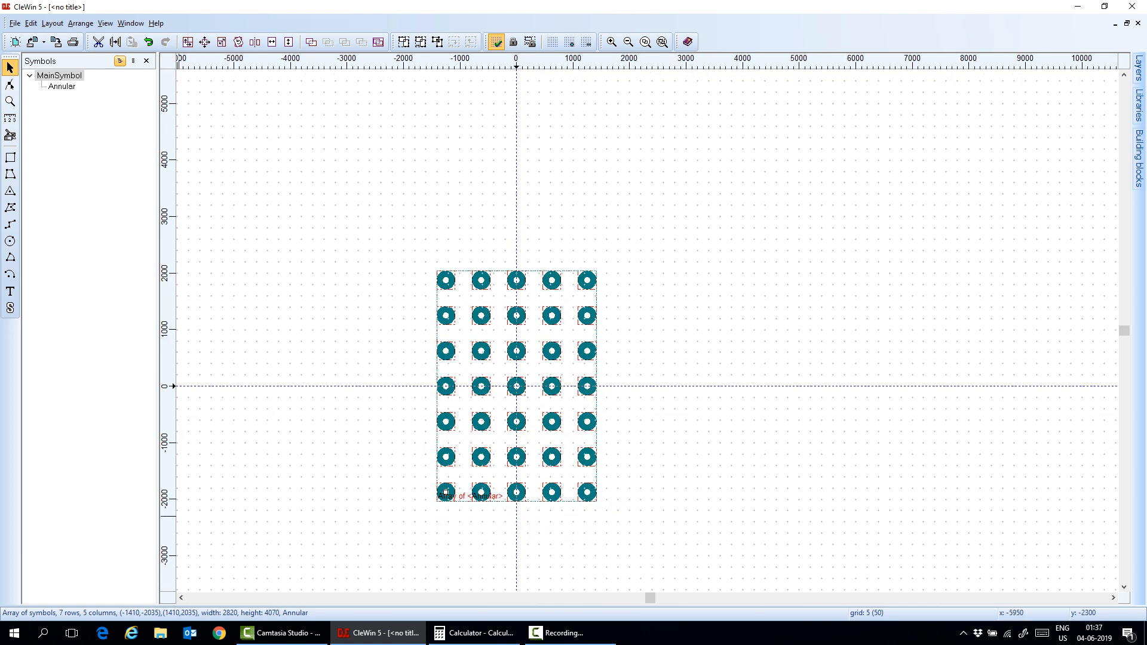
# Step: Launch Windows Calculator for a quick check and accept the array properties
pyautogui.click(42, 633)
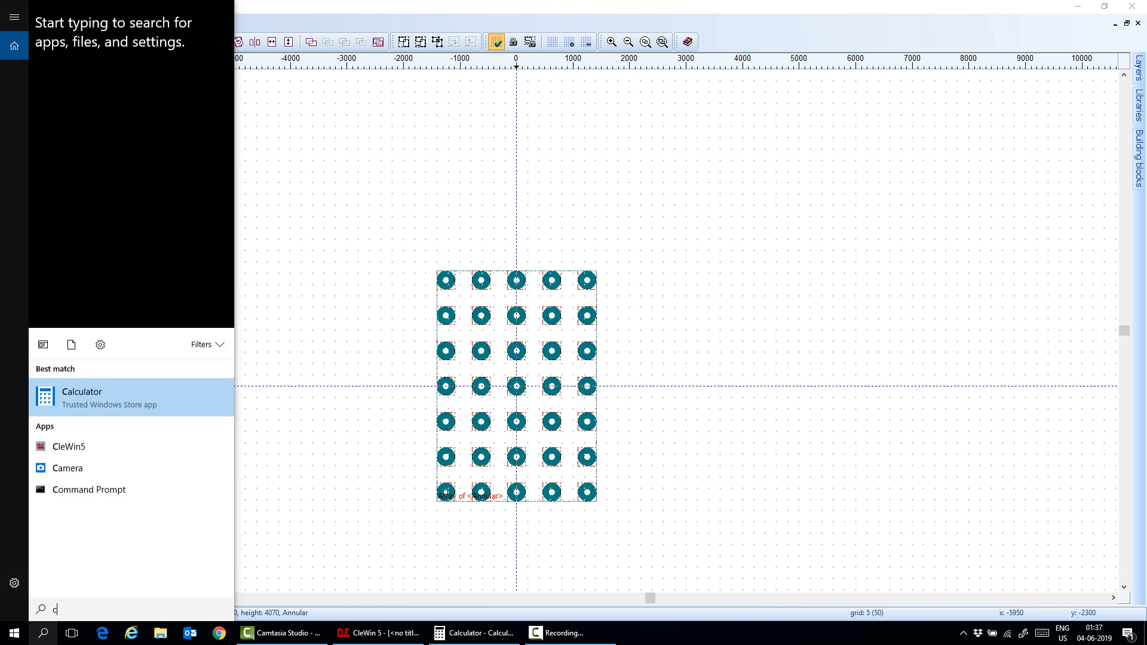
pyautogui.write('al')
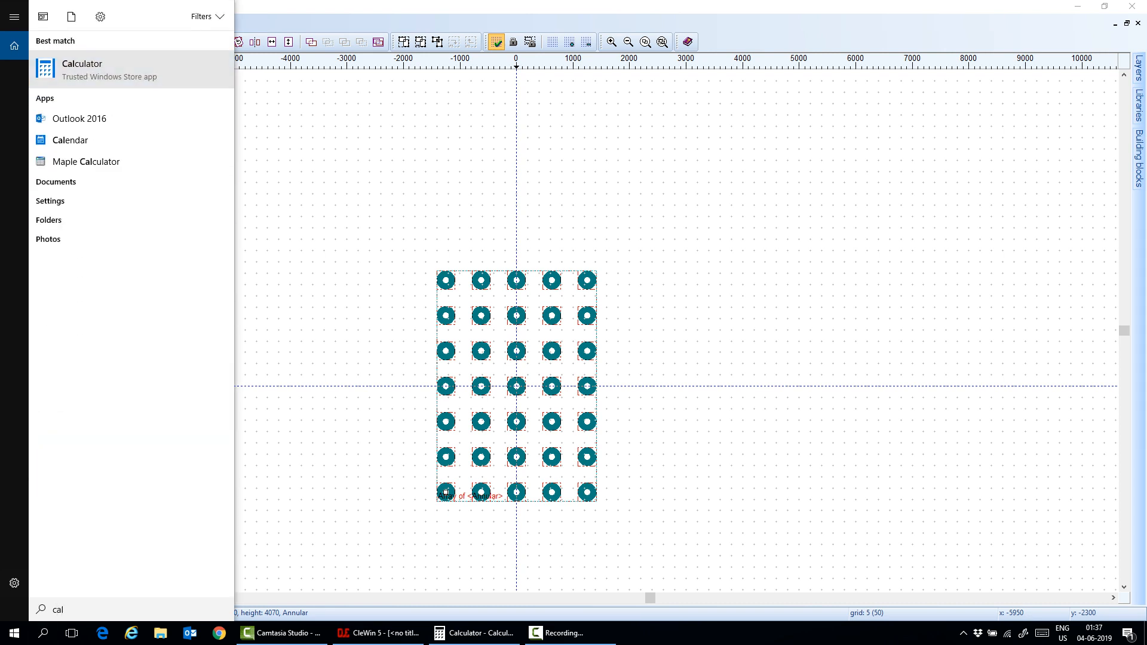
pyautogui.click(82, 69)
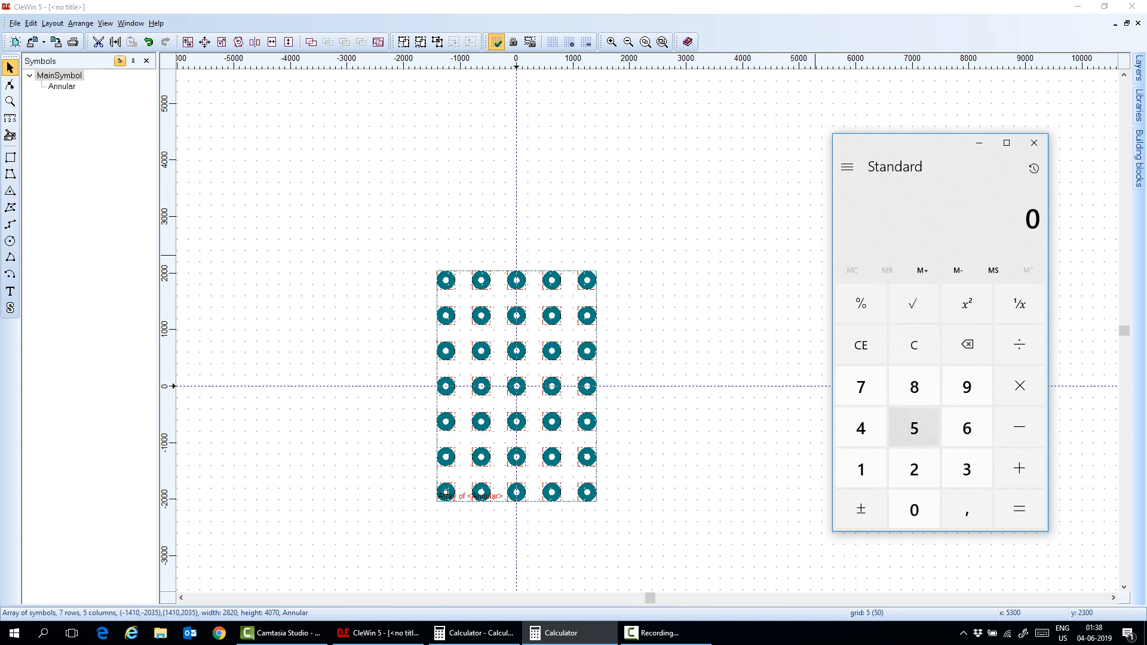
pyautogui.click(913, 427)
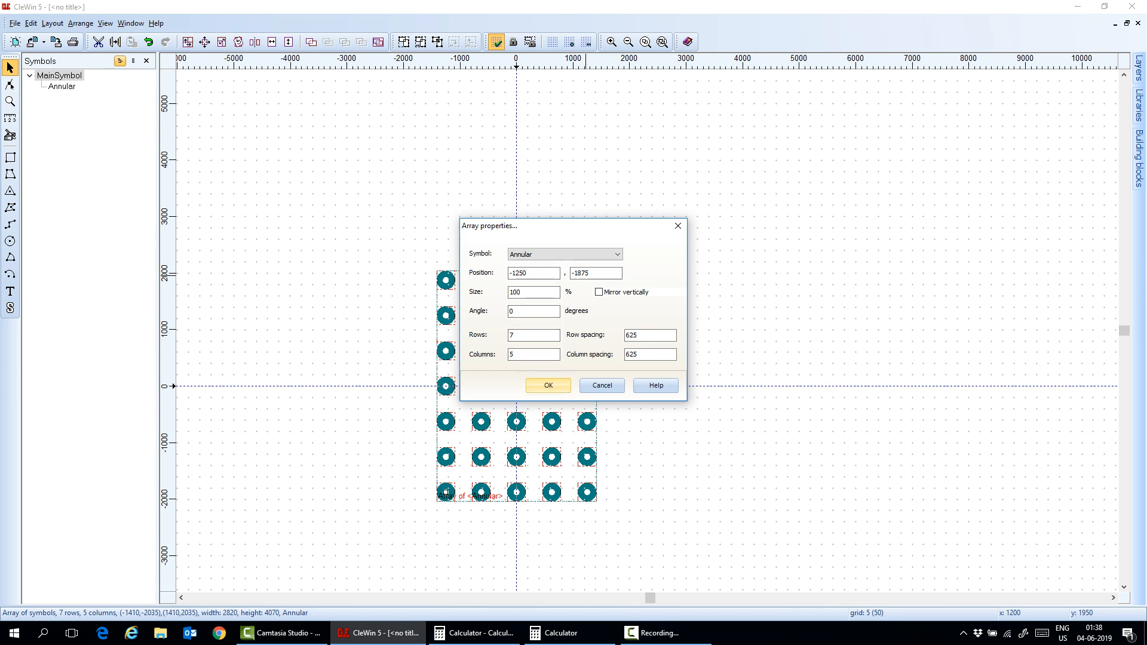
pyautogui.click(547, 386)
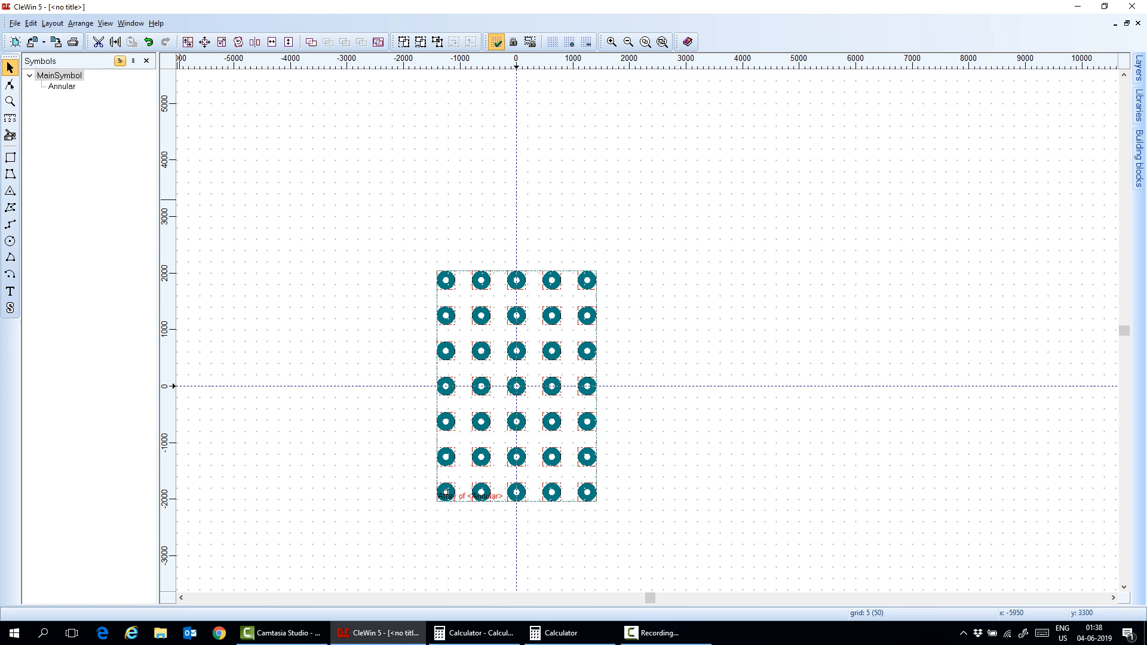
# Step: Combine the ring array into a new symbol named Array with origin 0, 0
pyautogui.click(80, 22)
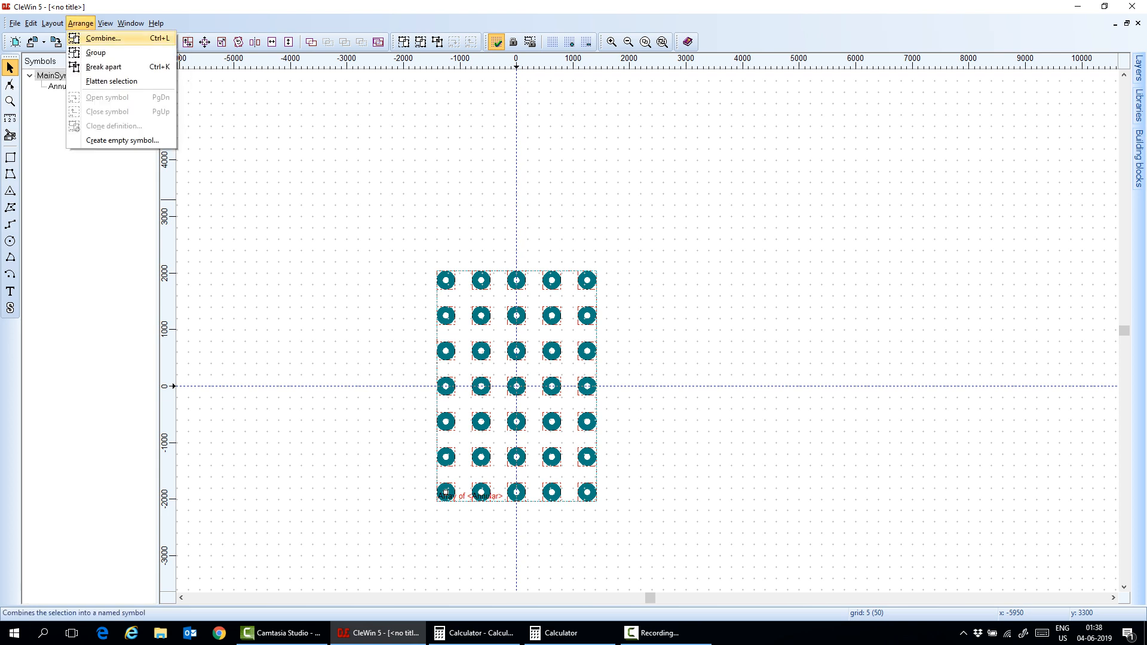
pyautogui.click(103, 37)
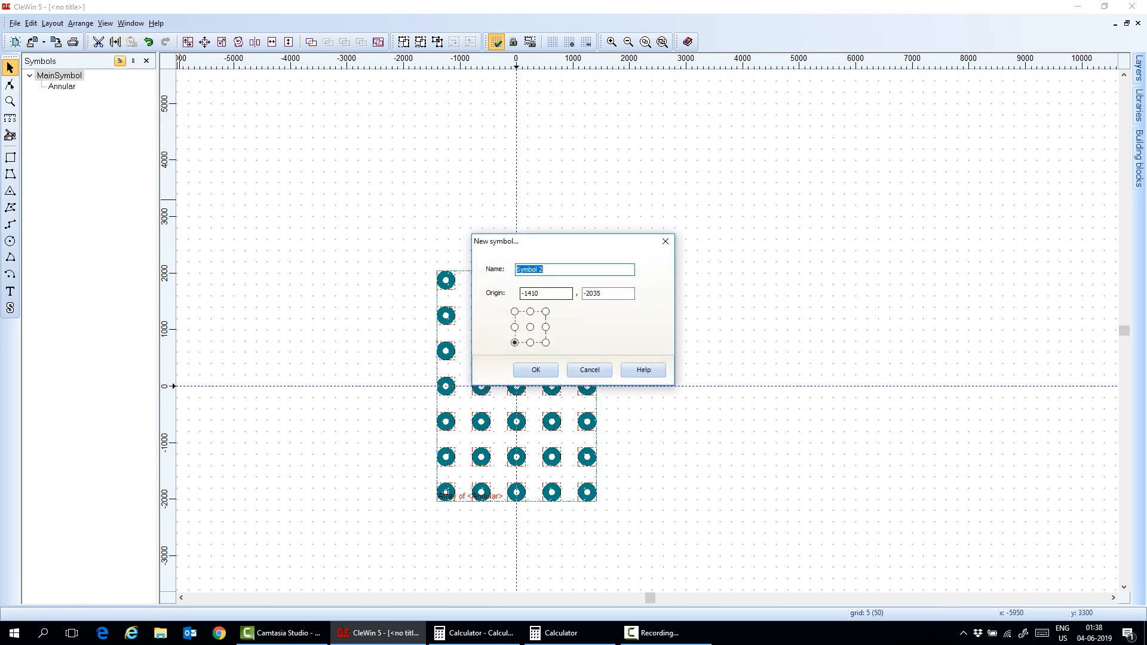
pyautogui.write('Array')
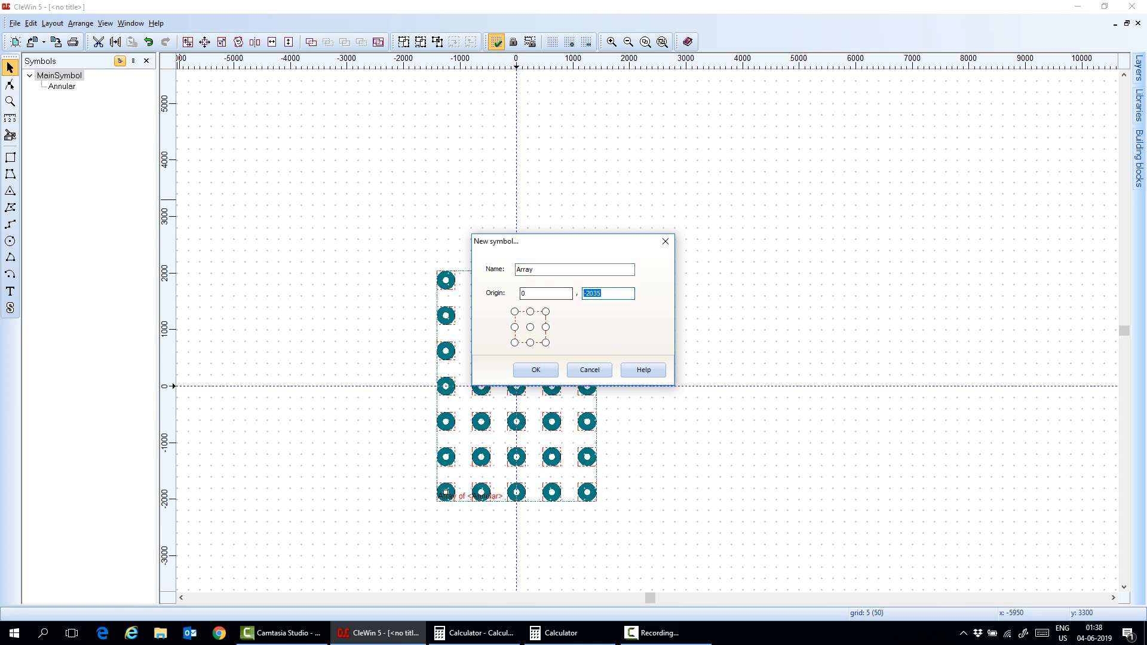
pyautogui.write('0')
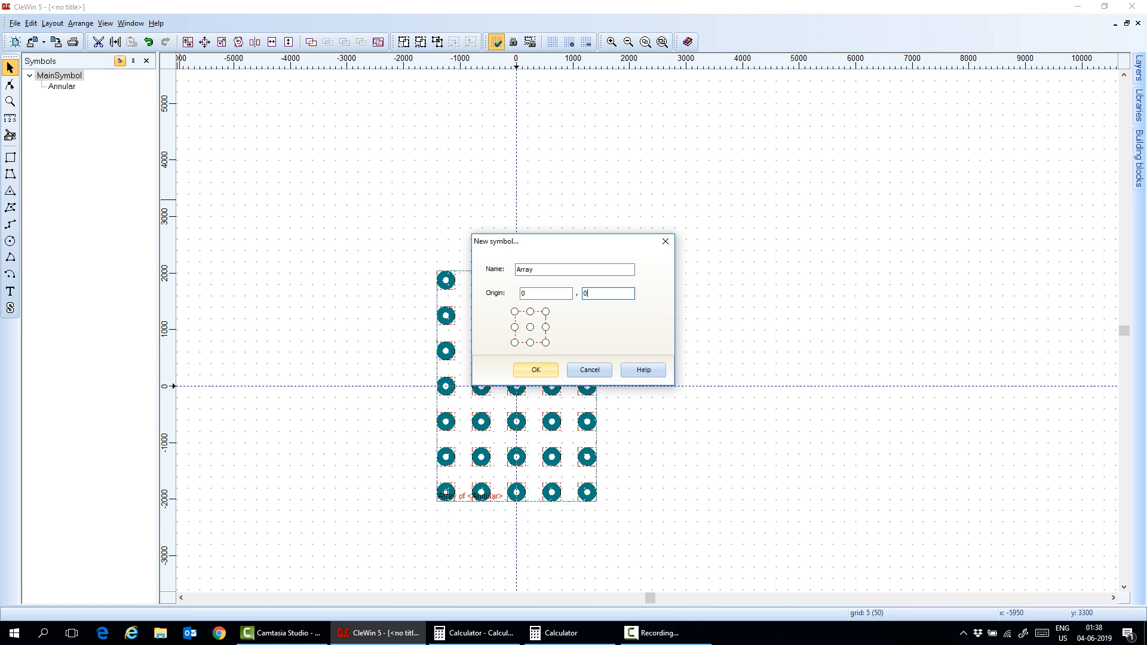
pyautogui.click(535, 369)
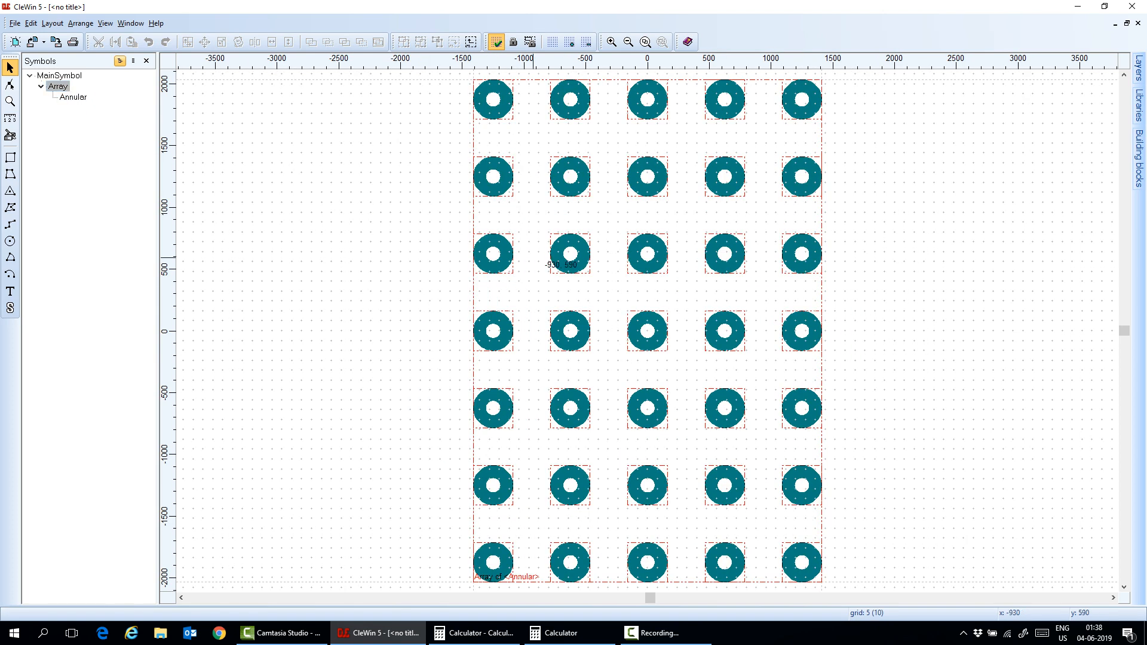
# Step: Close the Array symbol and return to MainSymbol
pyautogui.click(627, 41)
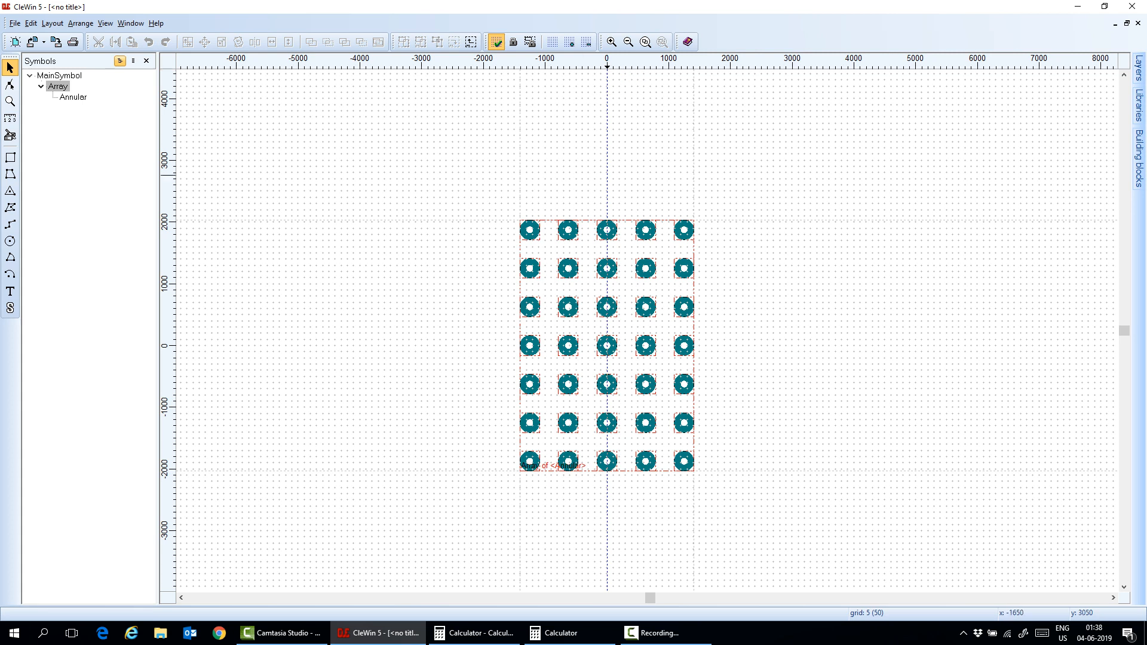
pyautogui.moveTo(165, 355)
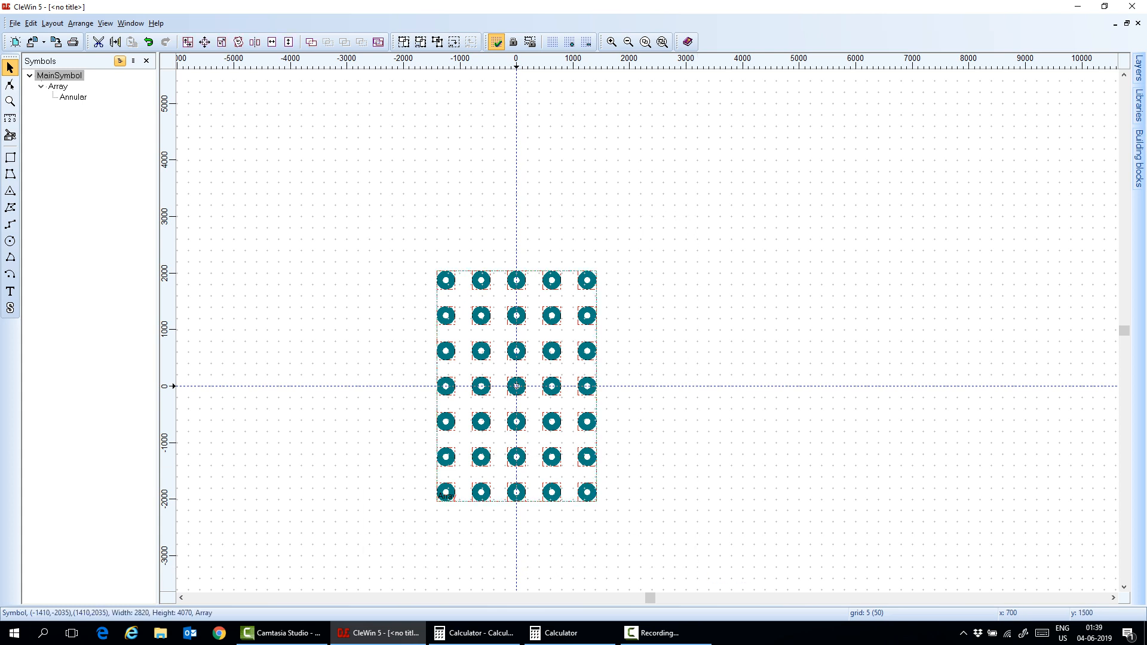
# Step: Duplicate the Array symbol into 4 columns spaced 18000 apart
pyautogui.rightClick(516, 386)
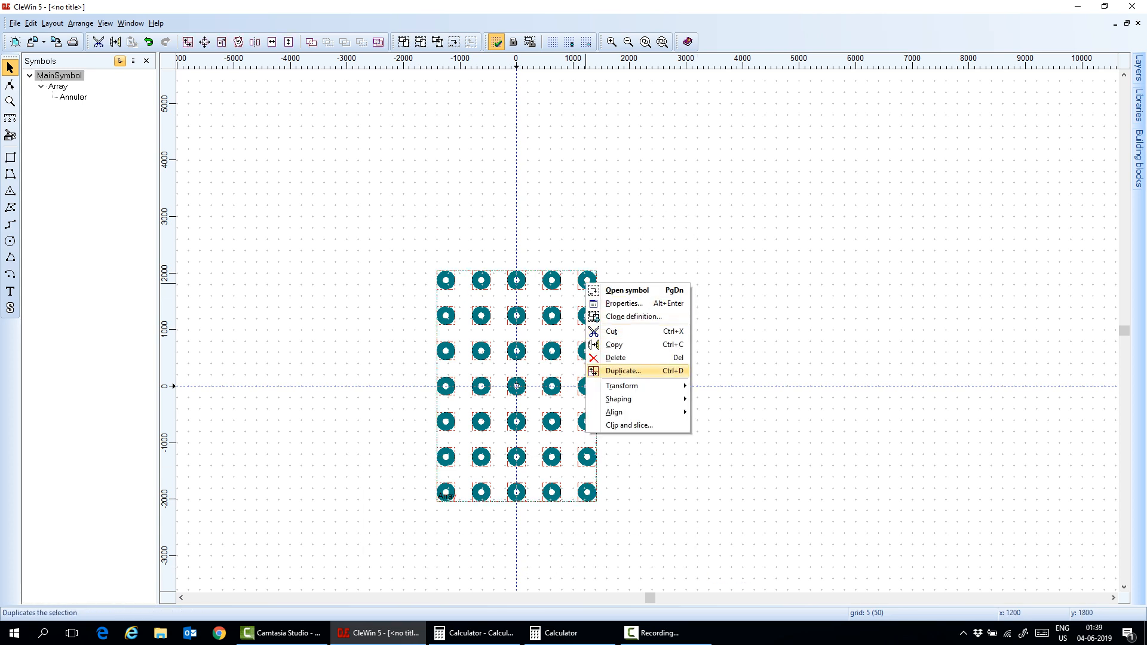
pyautogui.click(622, 371)
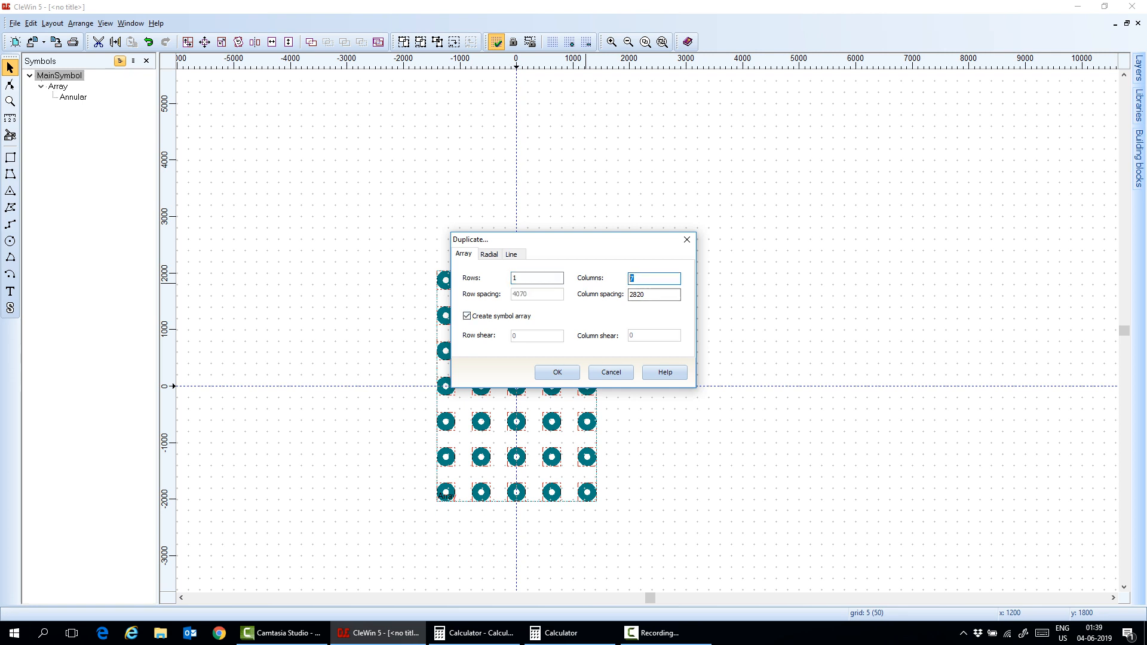
pyautogui.write('4')
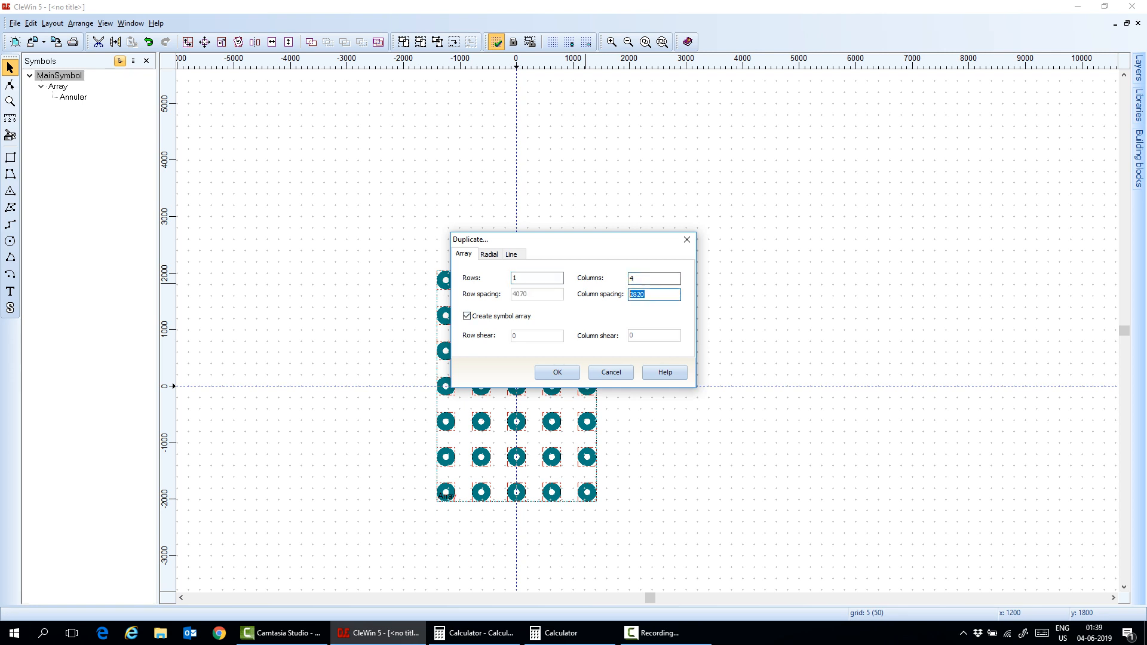
pyautogui.write('18000')
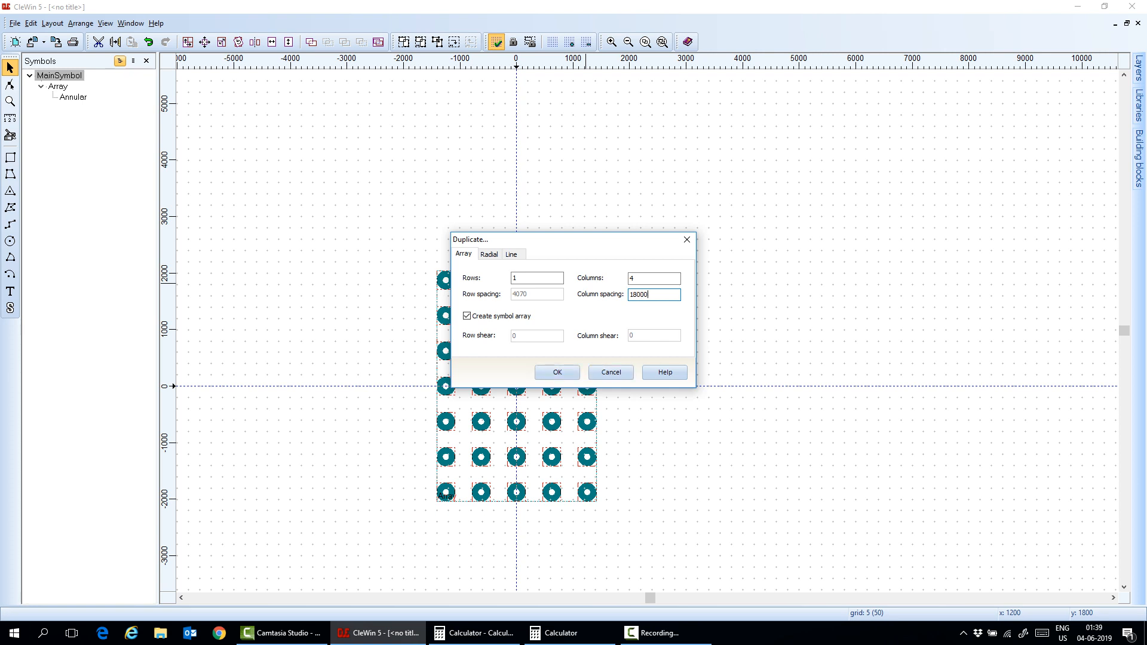
pyautogui.click(556, 371)
pyautogui.write('-27000')
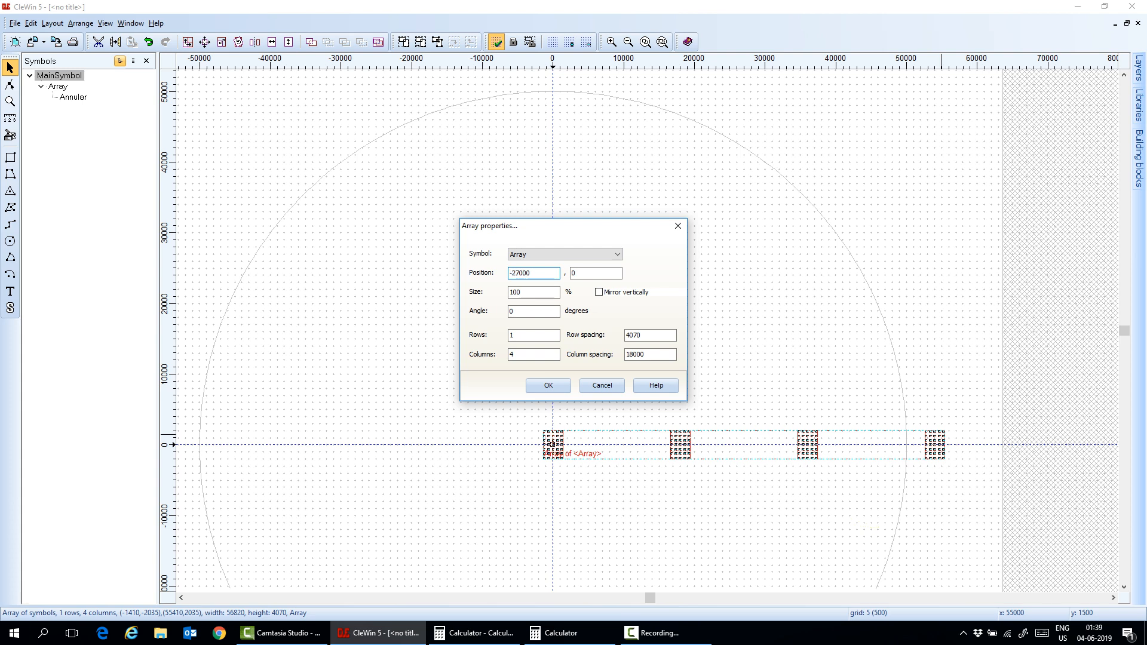
# Step: Apply the shifted position and make a symbol named FourArrays with origin 0, 0
pyautogui.click(547, 386)
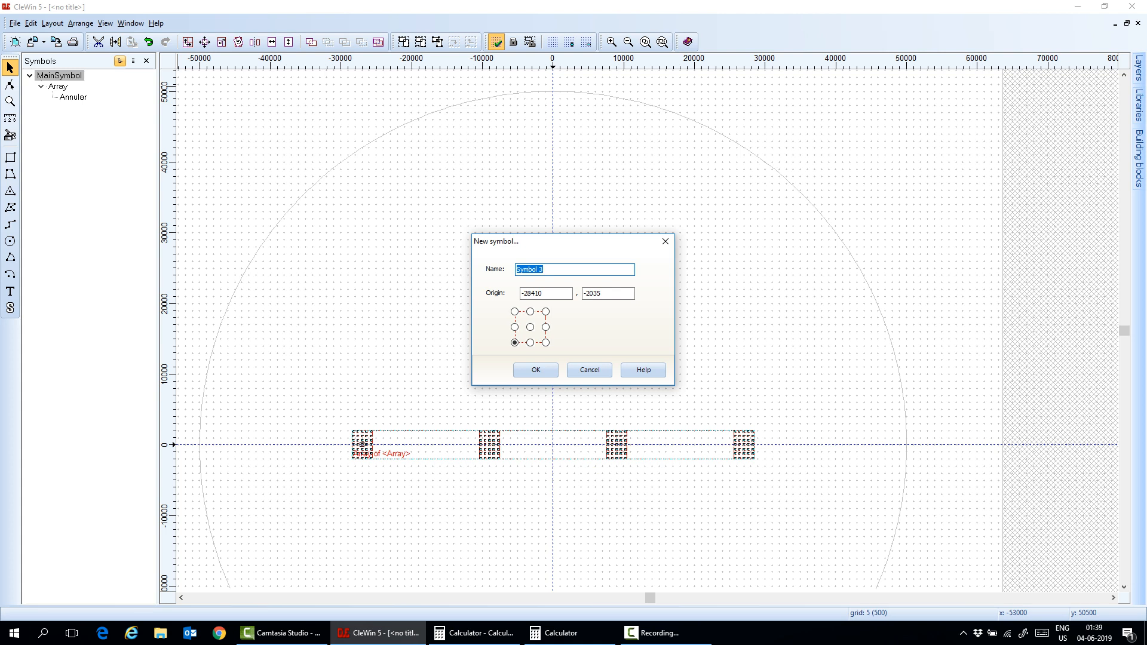
pyautogui.write('Four')
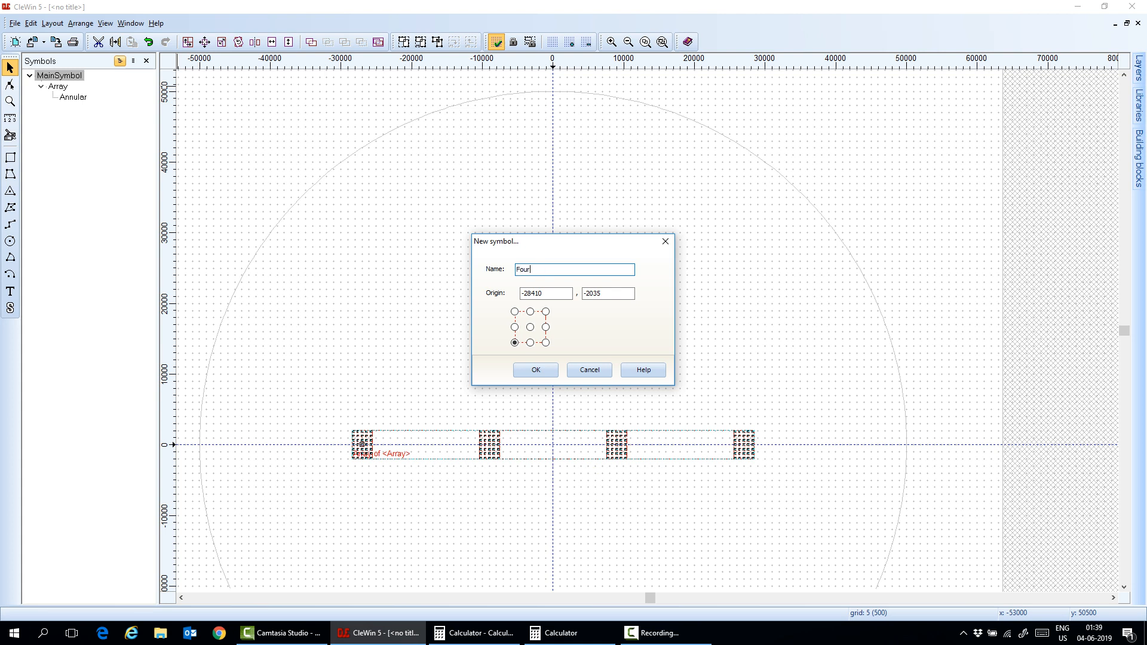
pyautogui.write('Array')
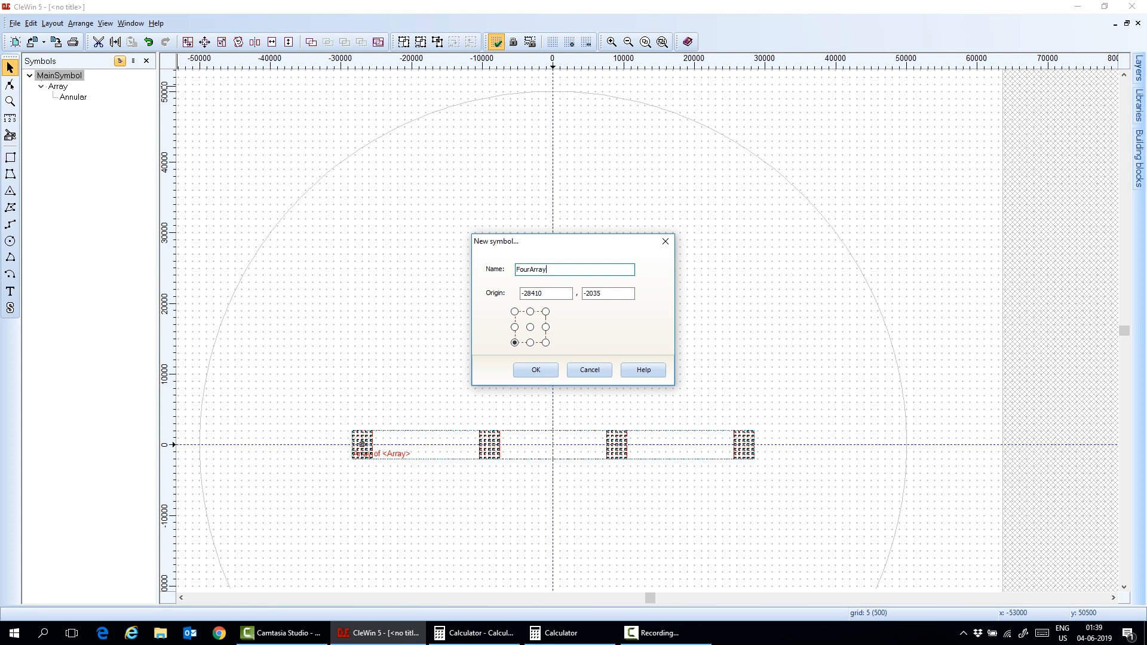
pyautogui.write('s')
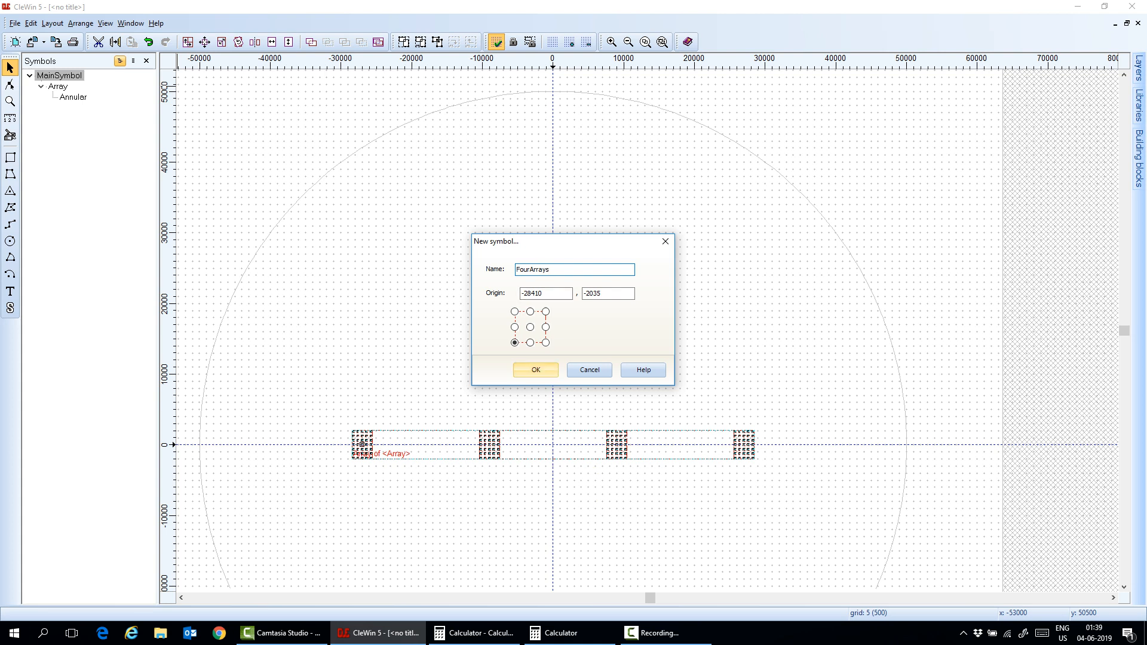
pyautogui.tripleClick(544, 293)
pyautogui.write('0')
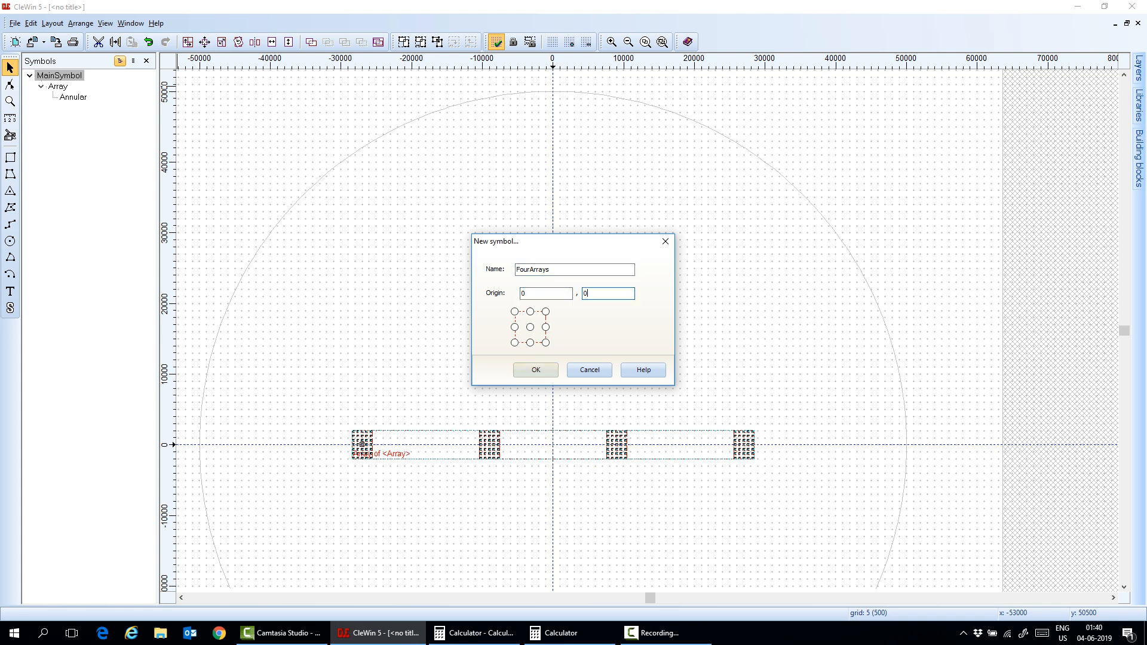
pyautogui.click(535, 369)
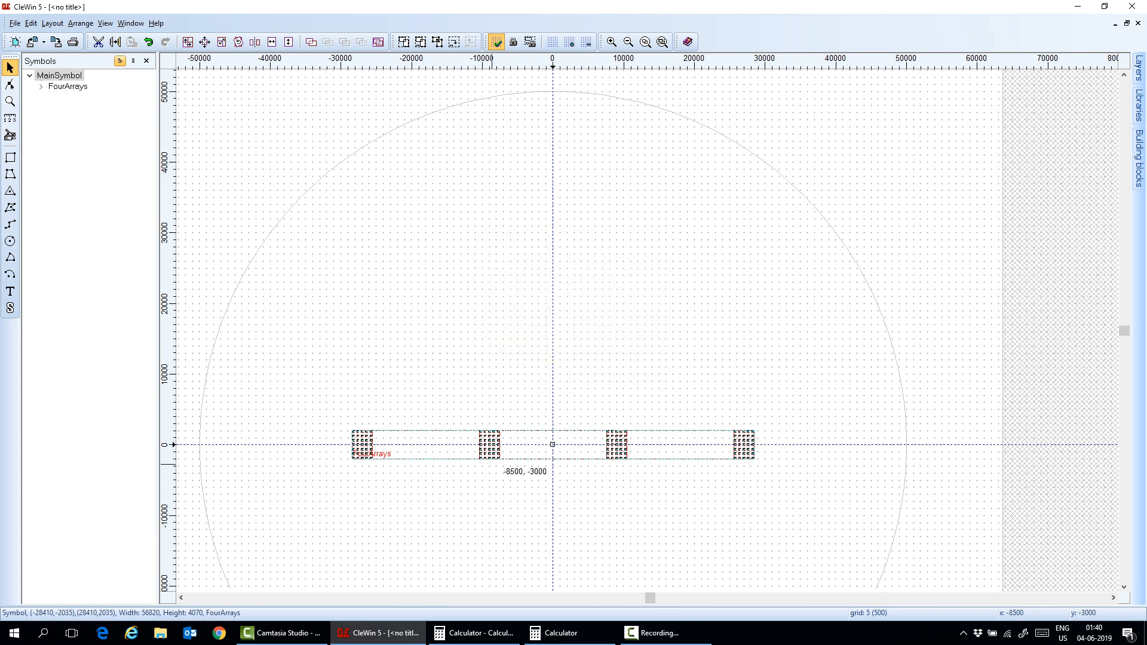
# Step: Expand FourArrays and Array in the symbol tree and zoom out to the whole layout
pyautogui.click(42, 86)
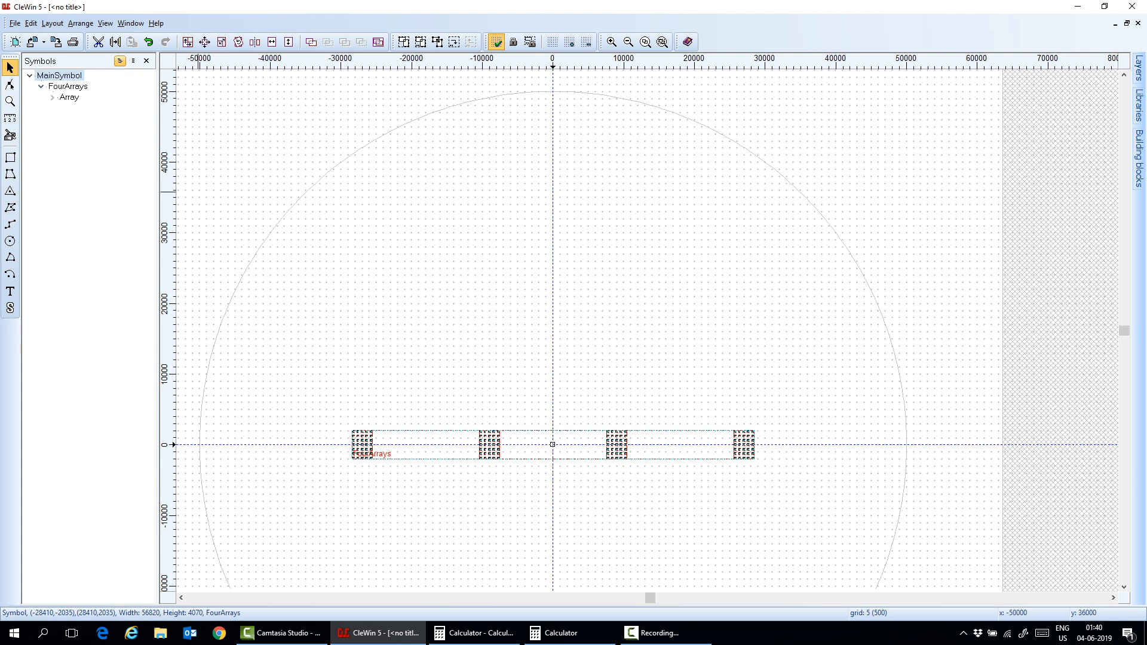
pyautogui.click(51, 97)
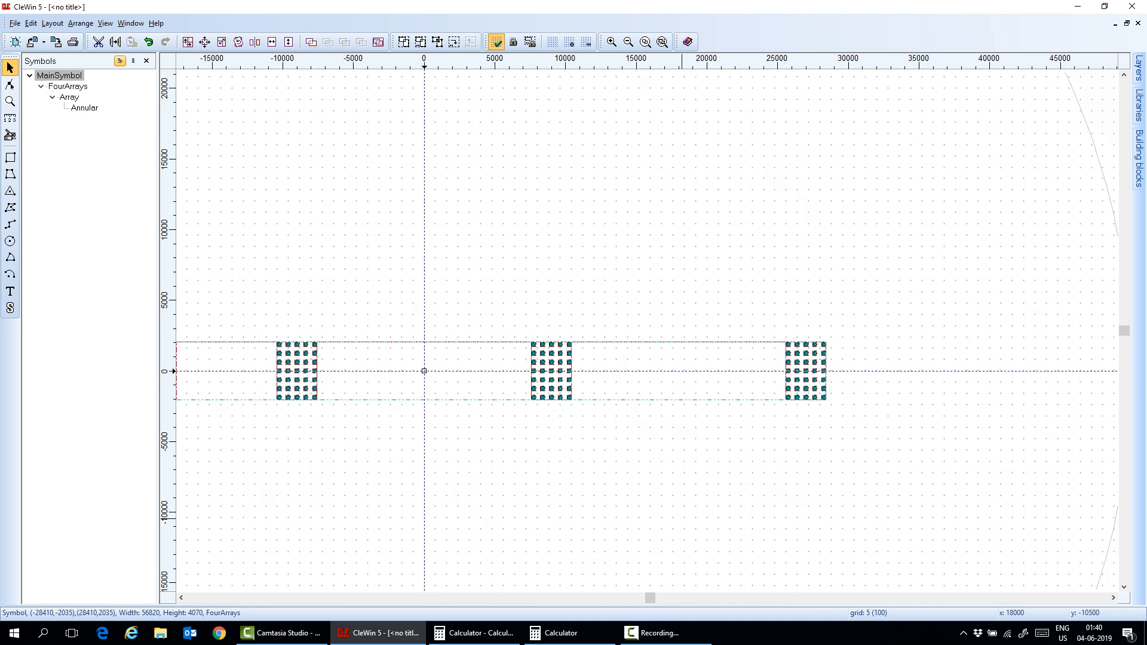
pyautogui.click(627, 42)
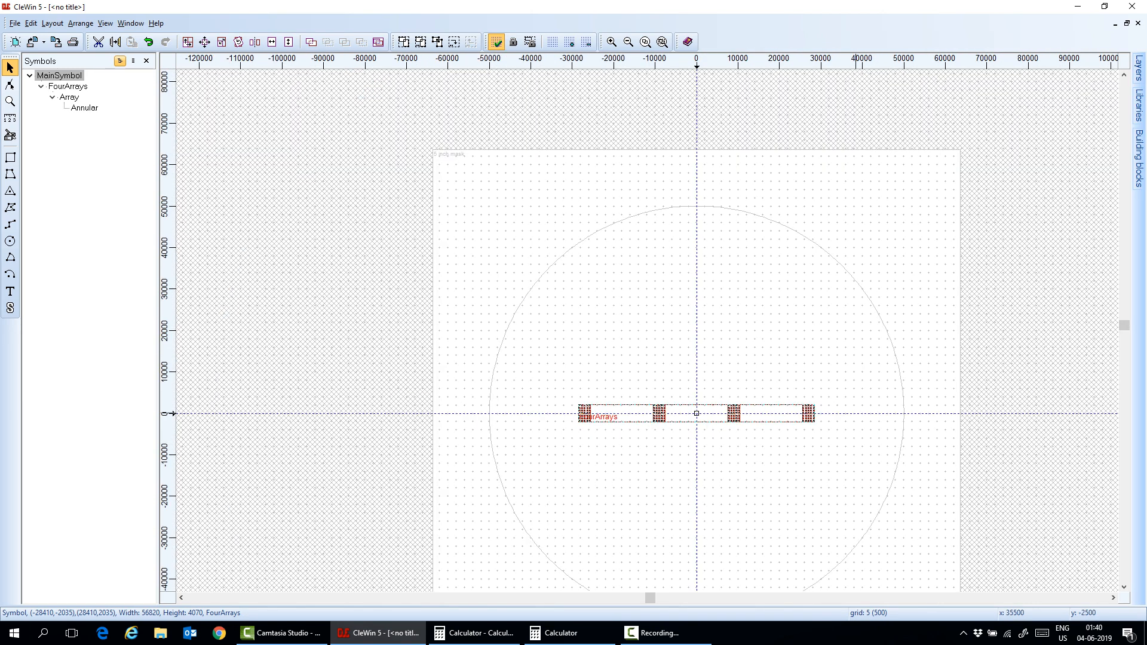
# Step: Add Layer 2 with index 2 and give it a pale yellow fill colour
pyautogui.click(1138, 76)
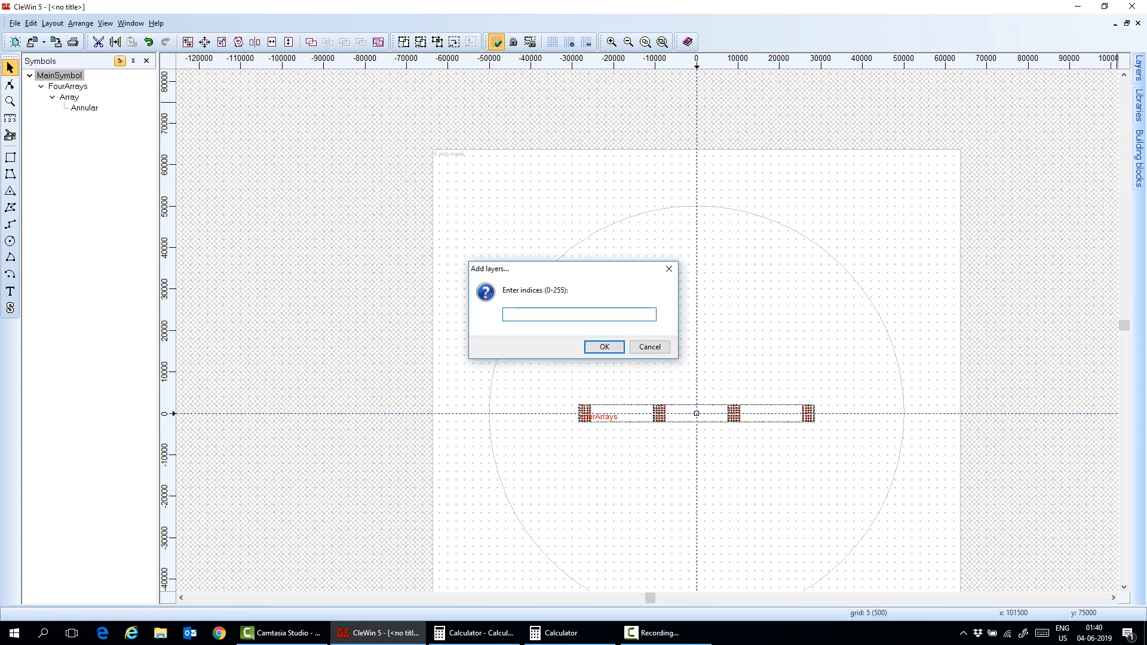
pyautogui.write('2')
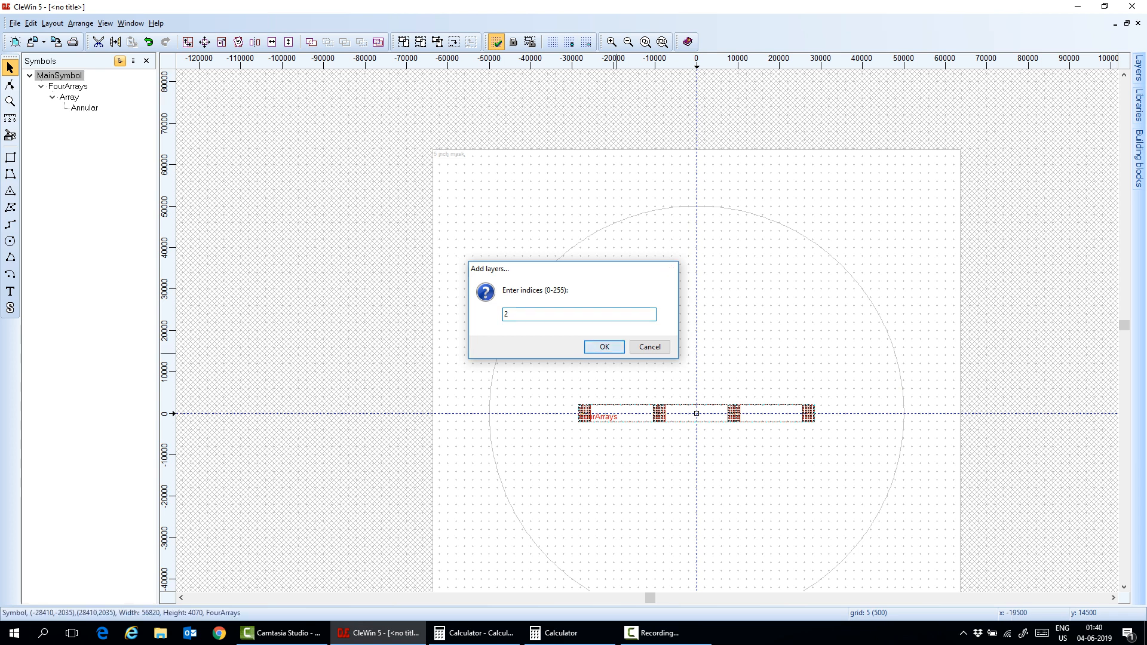
pyautogui.click(602, 346)
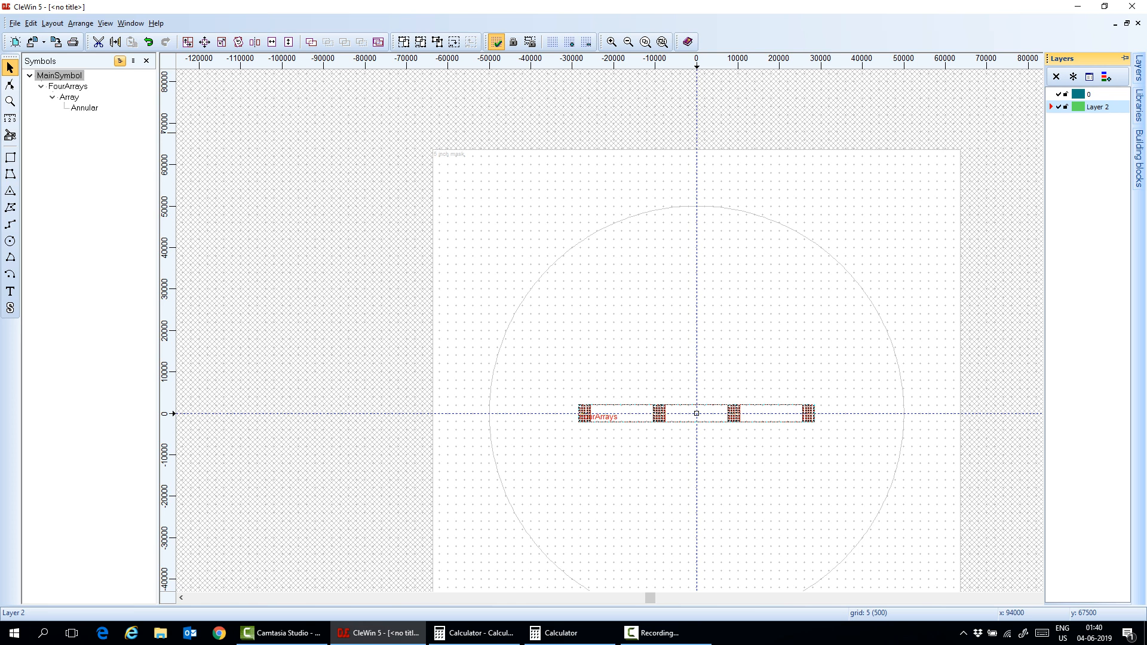
pyautogui.doubleClick(1099, 106)
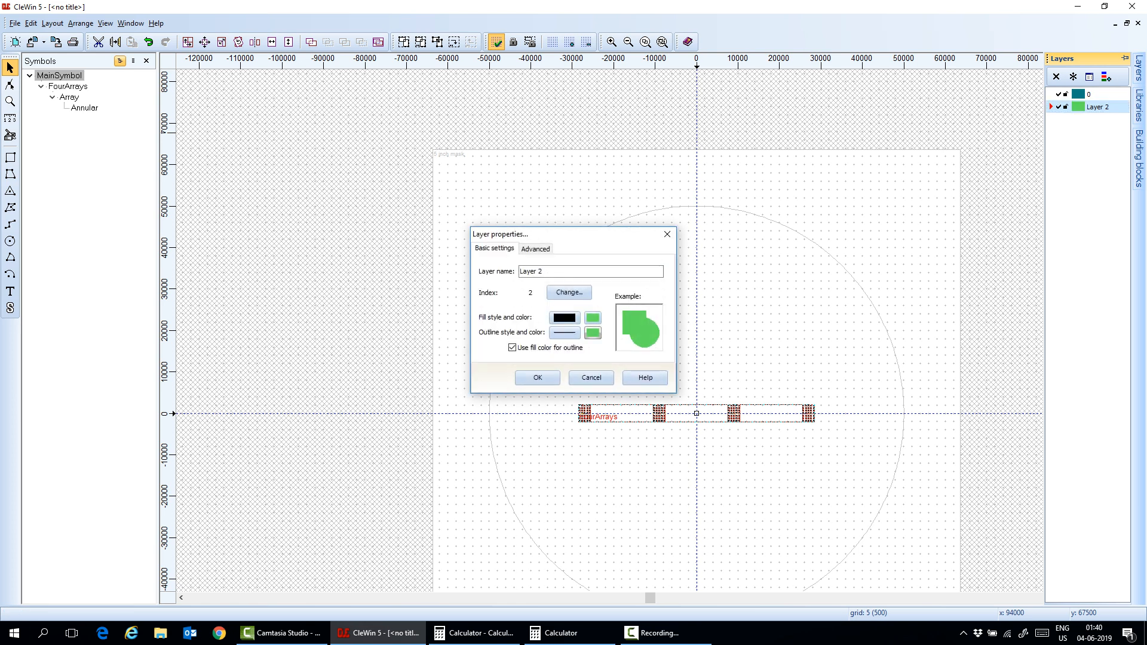
pyautogui.click(592, 318)
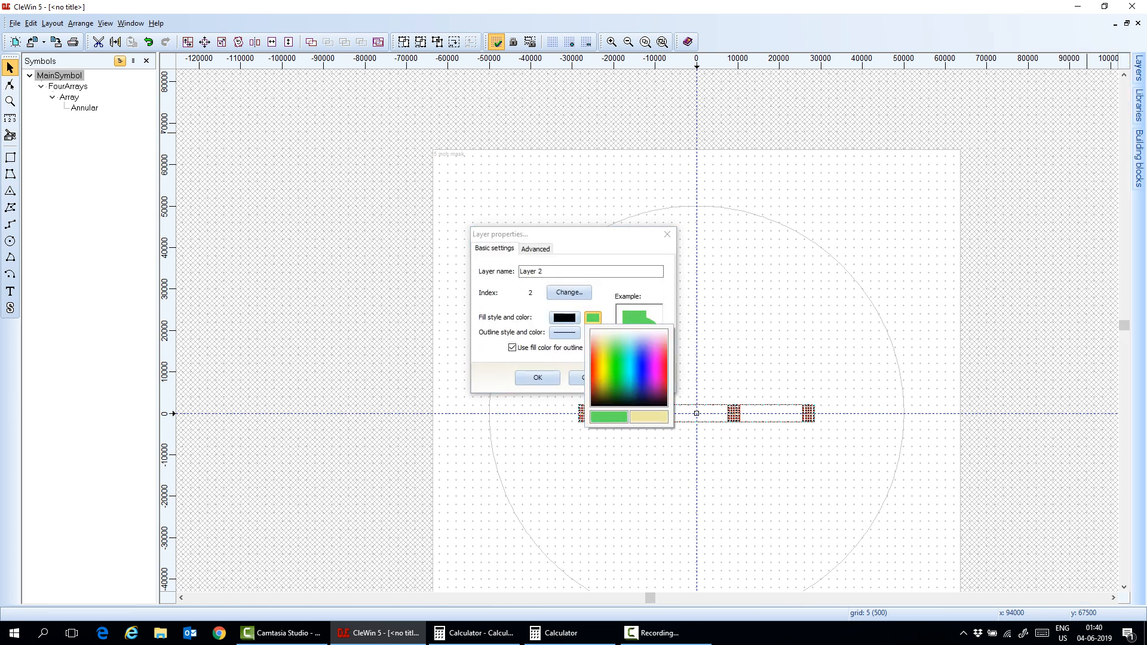
pyautogui.click(649, 416)
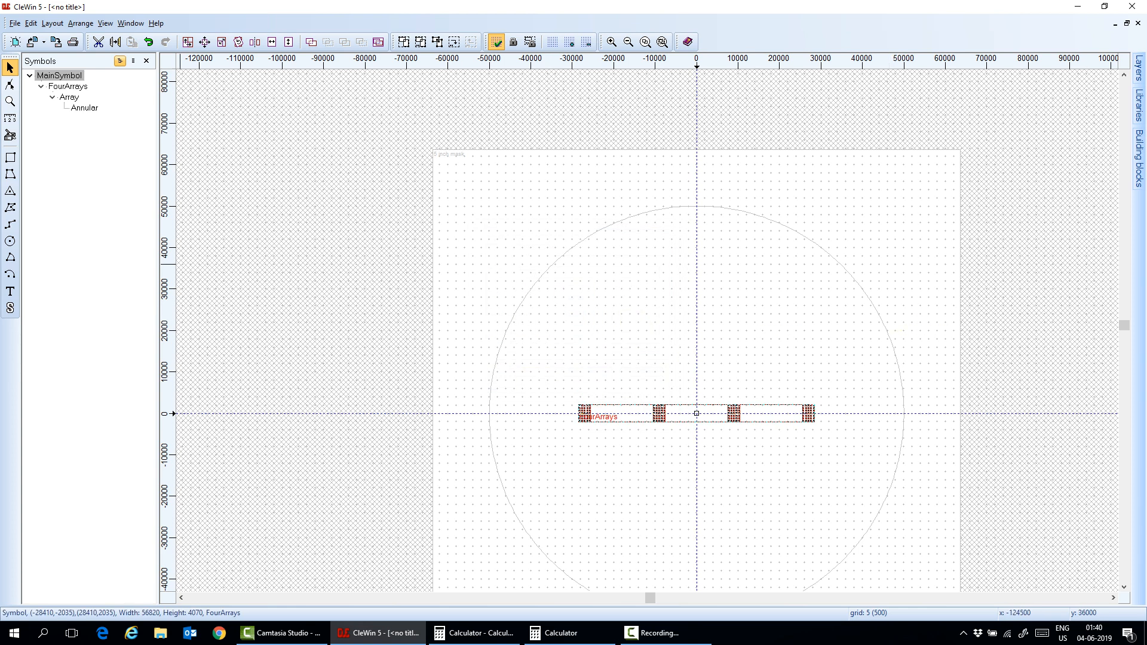
# Step: Draw a circle and set its centre to 0,0 and radius to 50000 in its properties
pyautogui.click(10, 241)
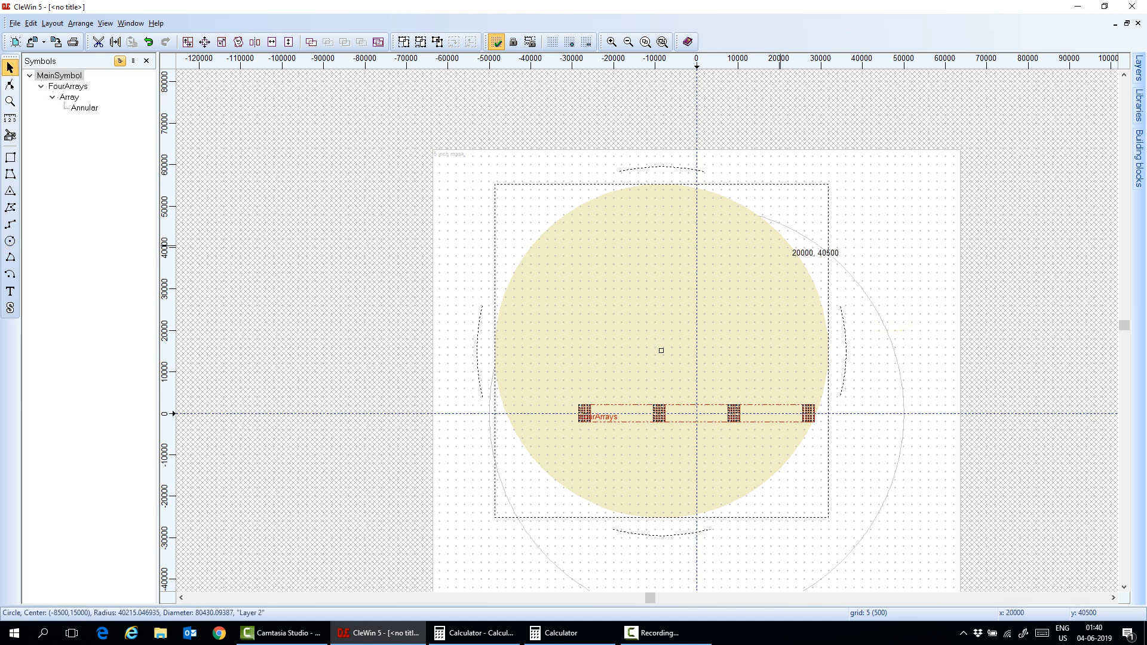
pyautogui.doubleClick(659, 350)
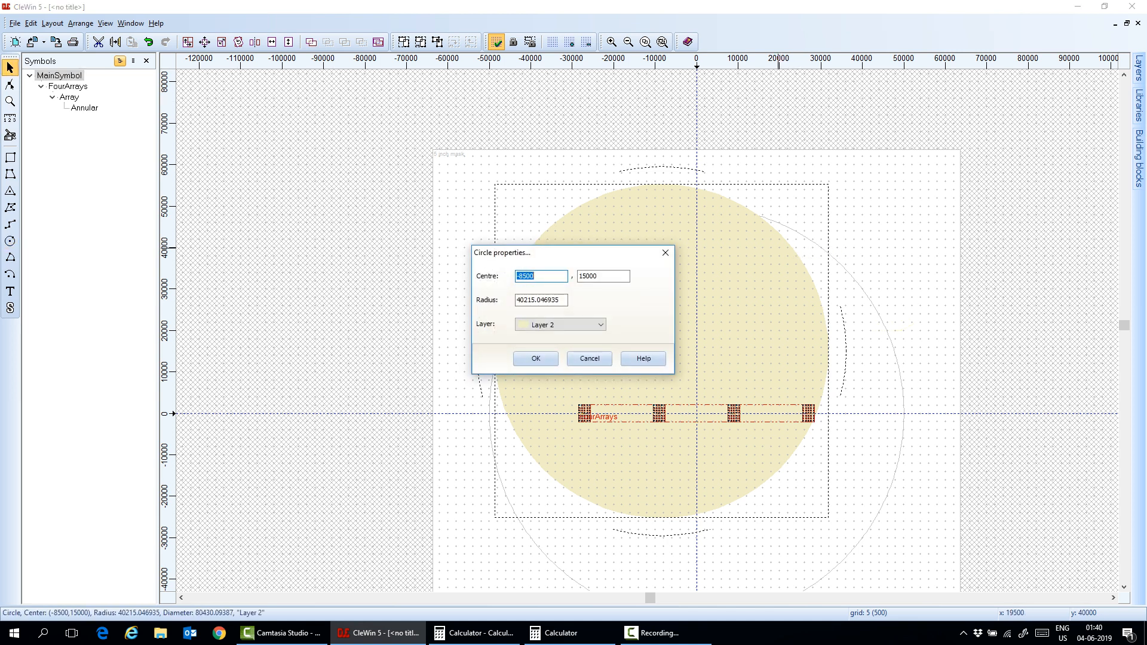
pyautogui.write('100000')
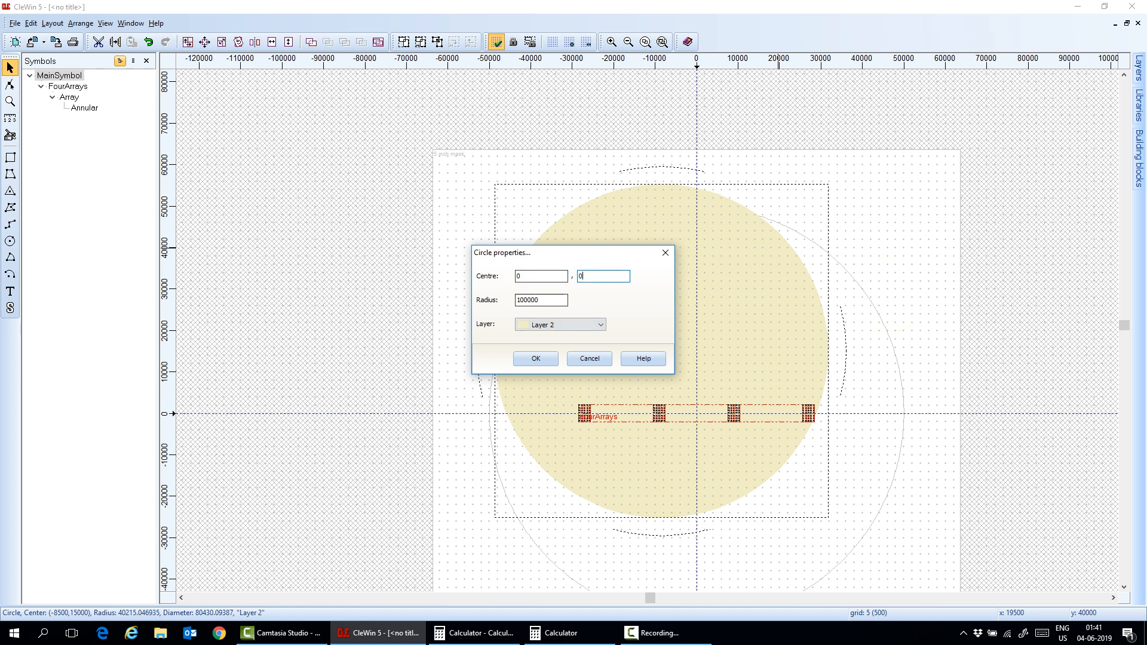
pyautogui.click(535, 359)
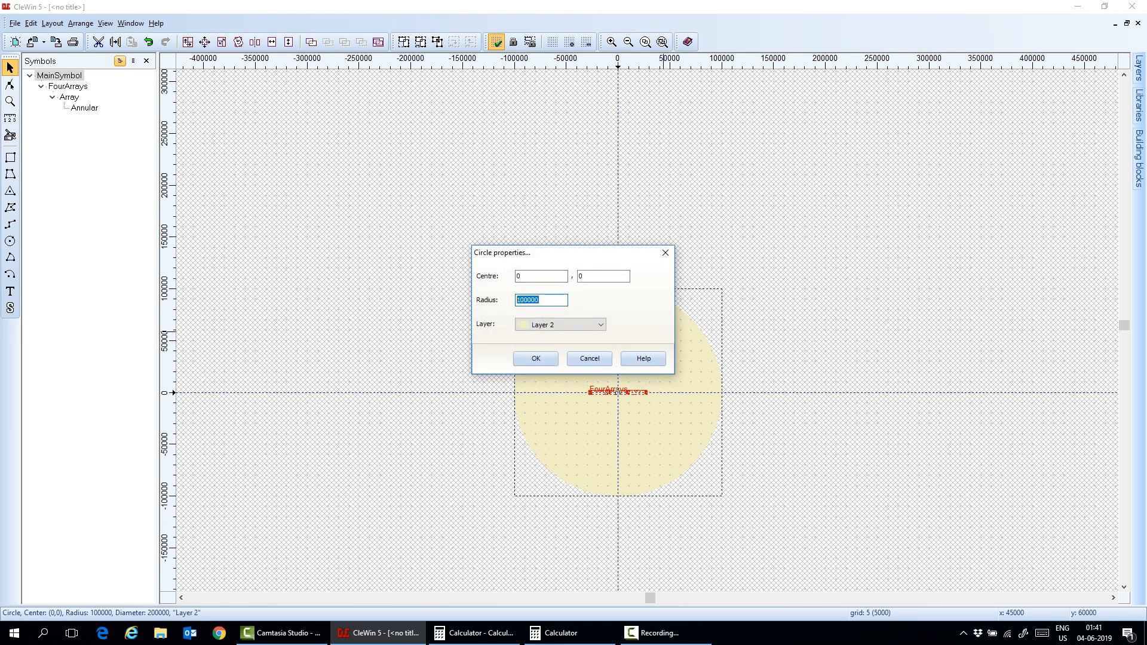
pyautogui.write('5000')
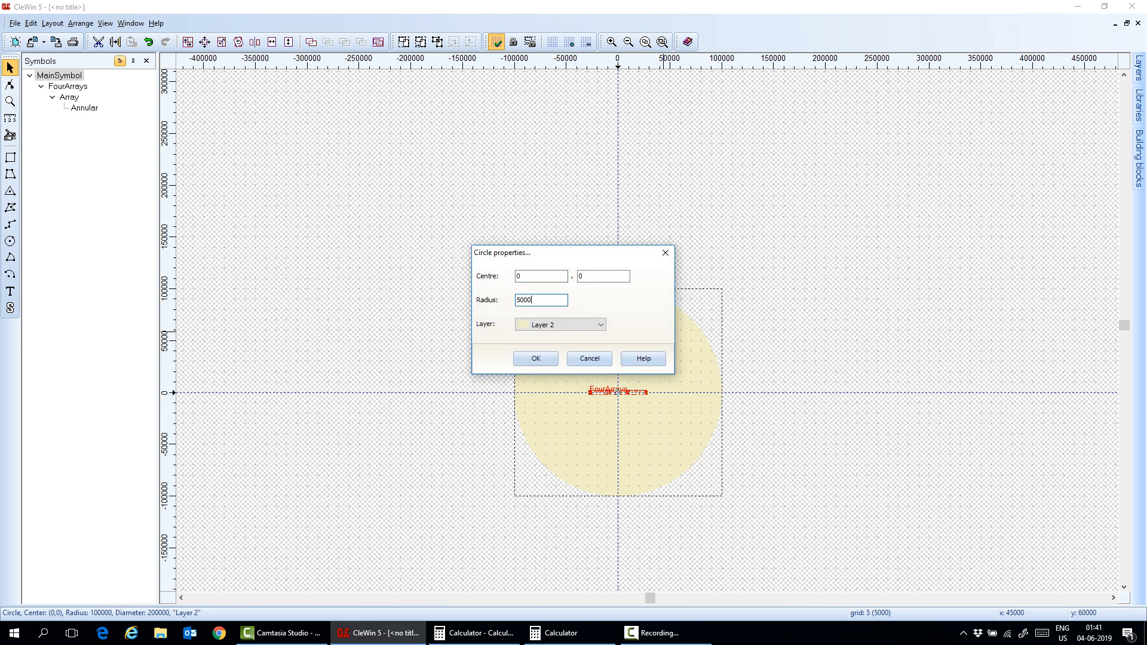
pyautogui.click(535, 358)
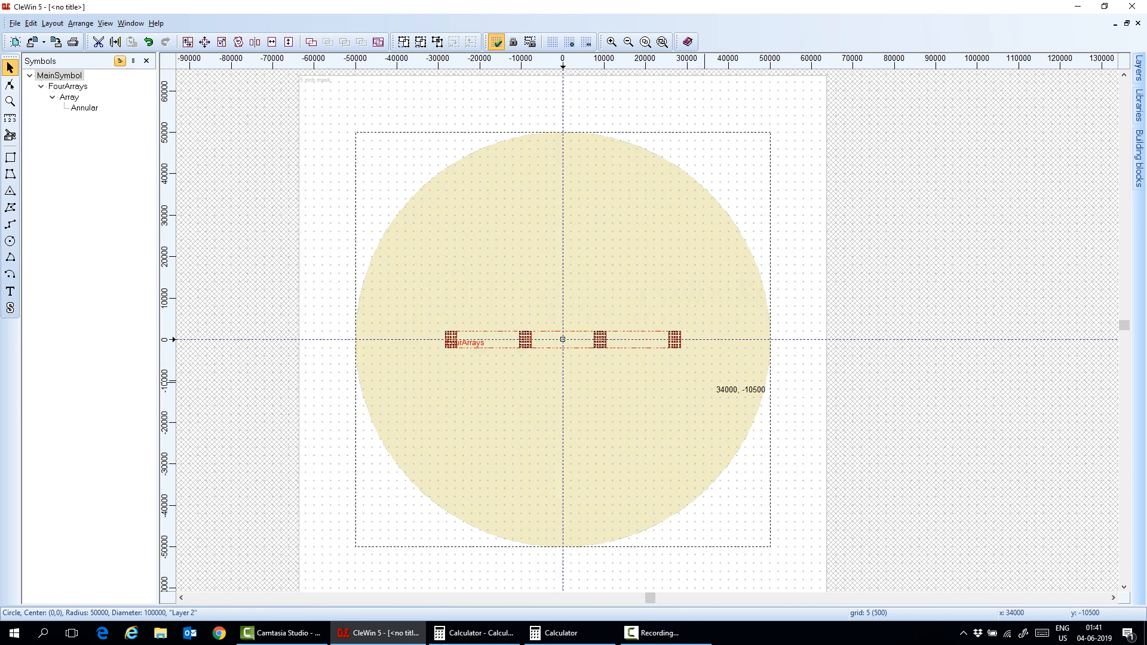
pyautogui.click(1138, 61)
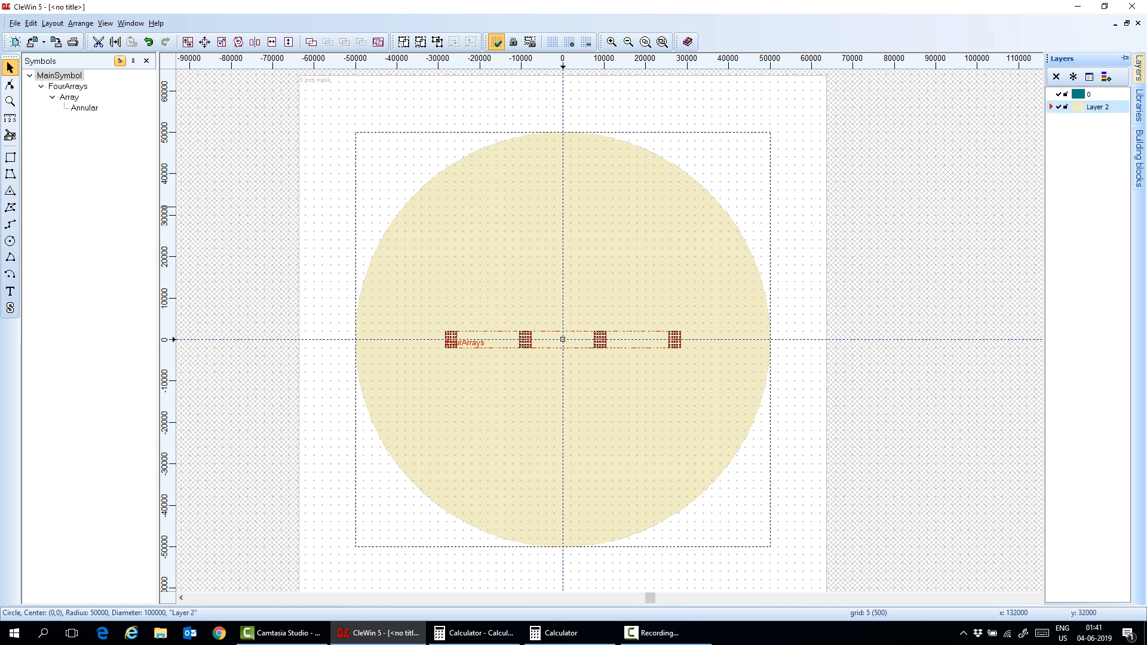
# Step: Rename Layer 2 to 'Wafer' in its layer properties
pyautogui.doubleClick(1098, 106)
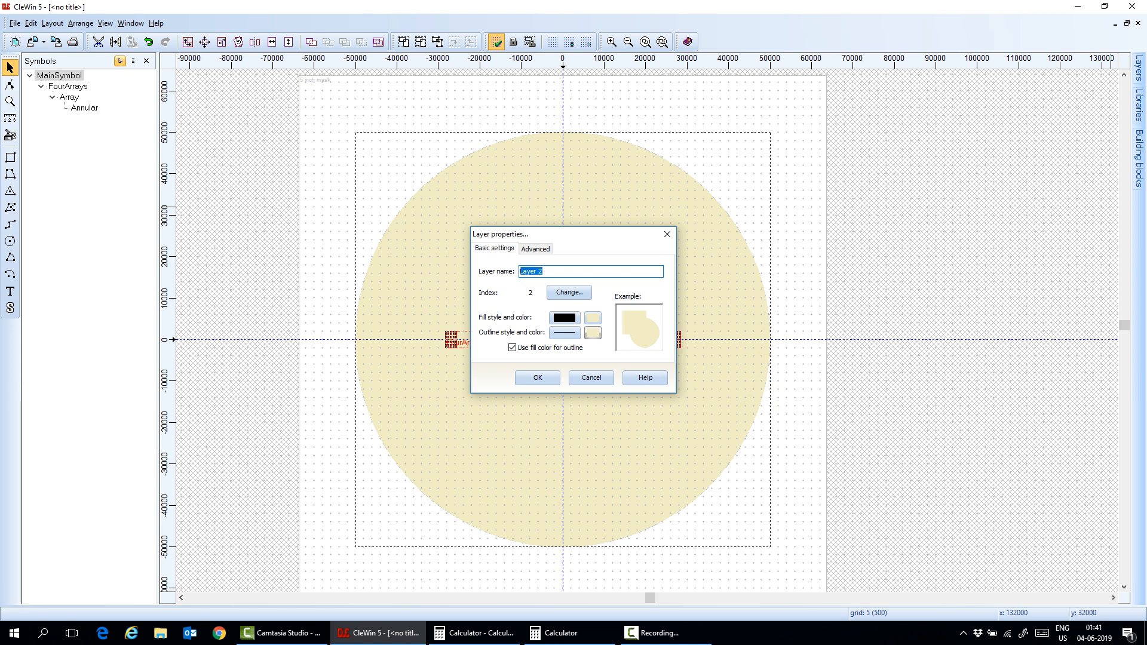
pyautogui.write('Wafe')
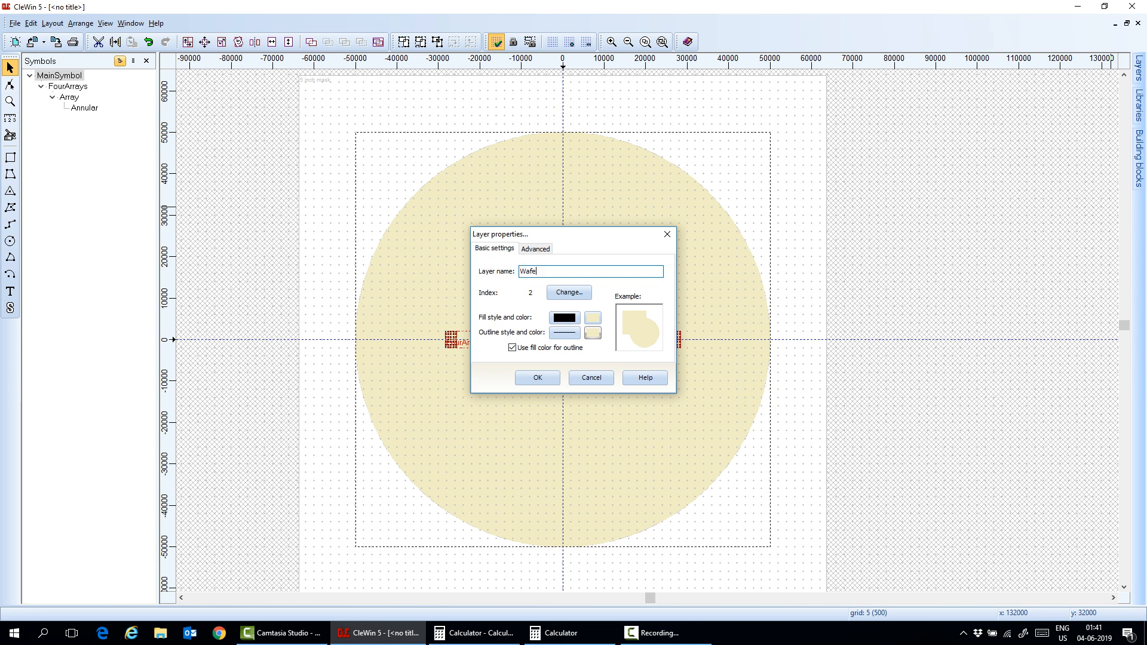
pyautogui.click(536, 377)
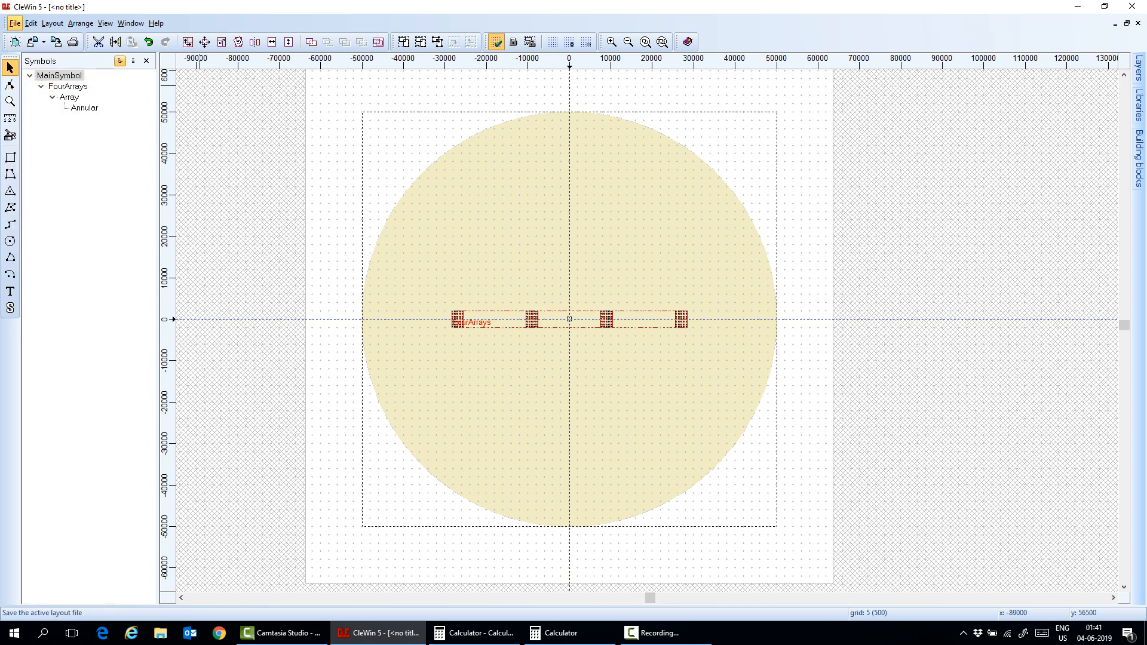
pyautogui.click(12, 22)
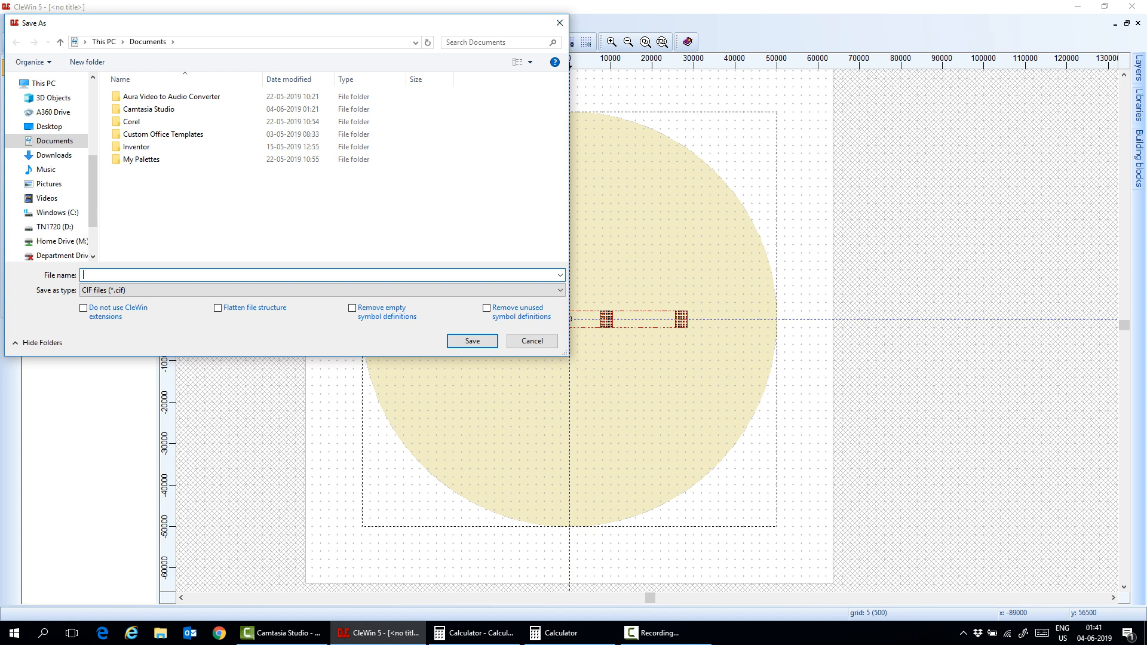
pyautogui.click(556, 289)
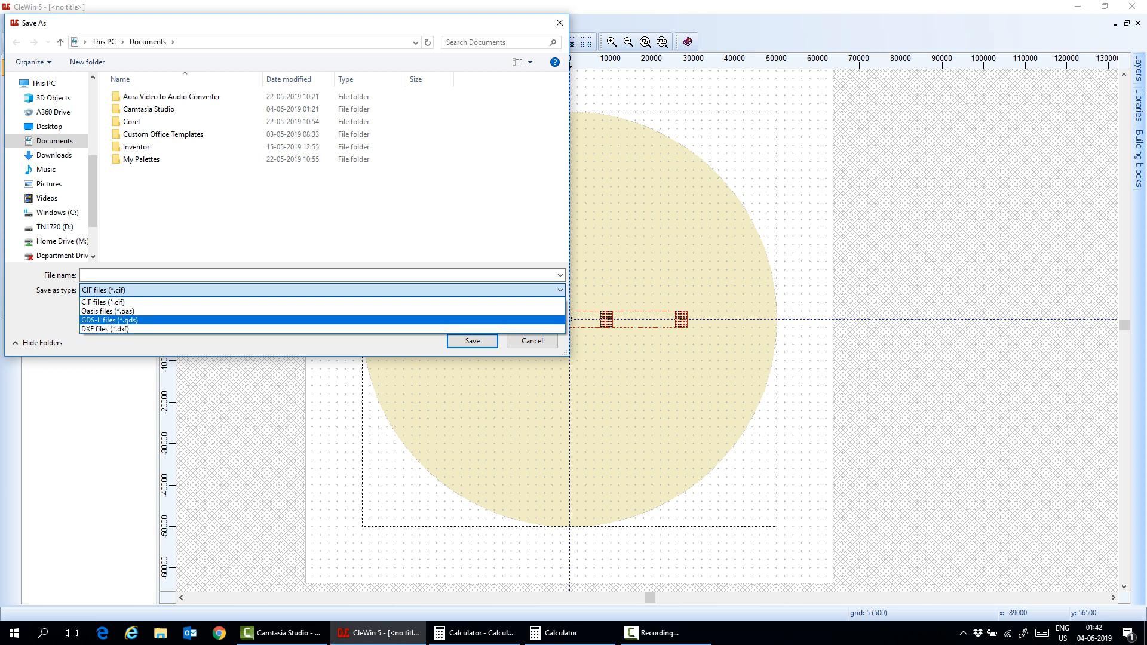
pyautogui.click(530, 340)
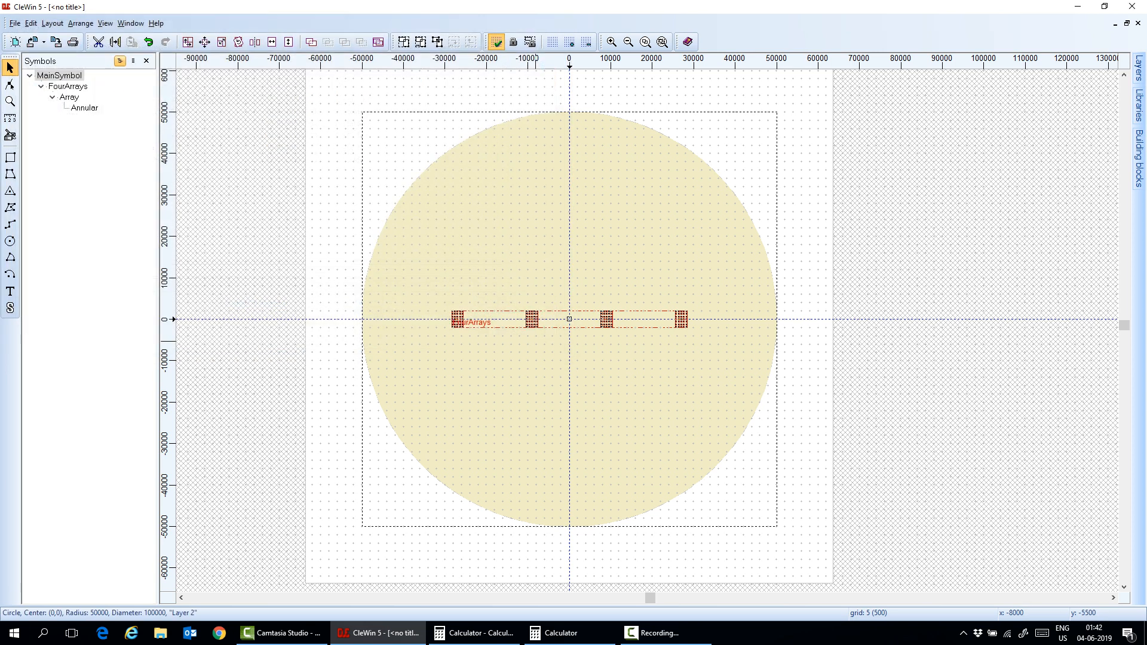